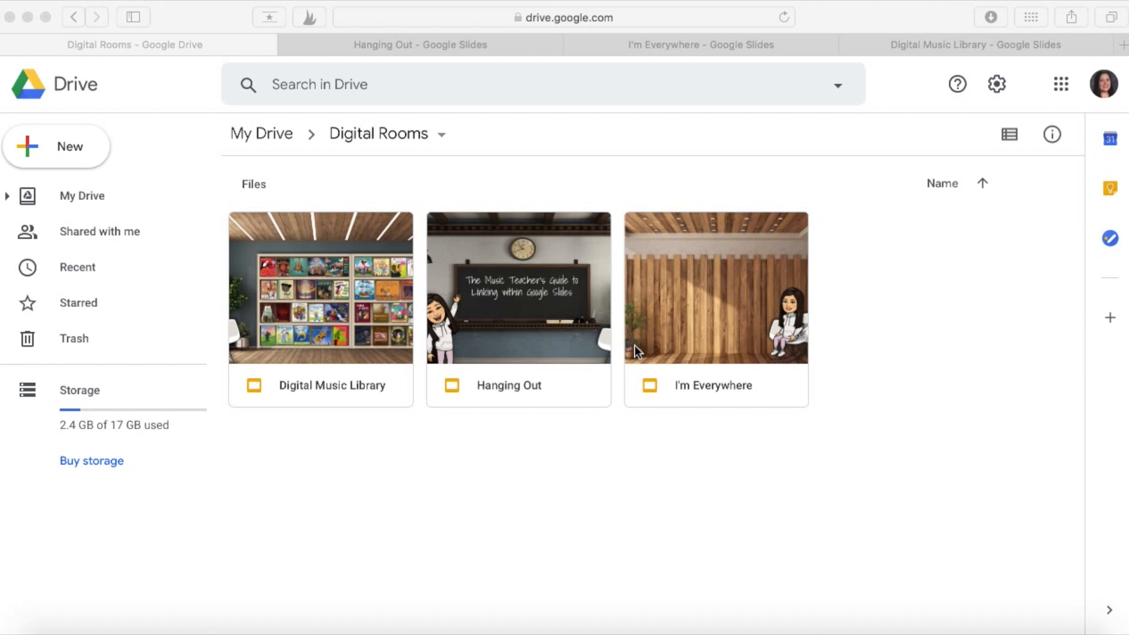
{"action": "mouse_move", "coordinate": [515, 385]}
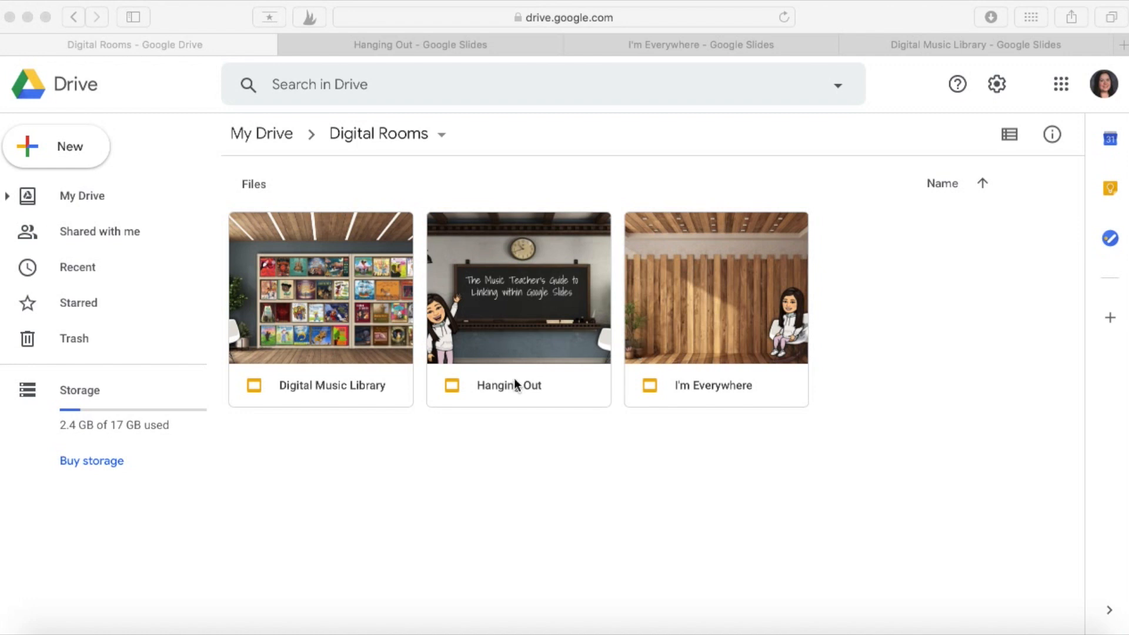
Open the Hanging Out presentation from the Digital Rooms folder in Drive
{"action": "left_click", "coordinate": [517, 385]}
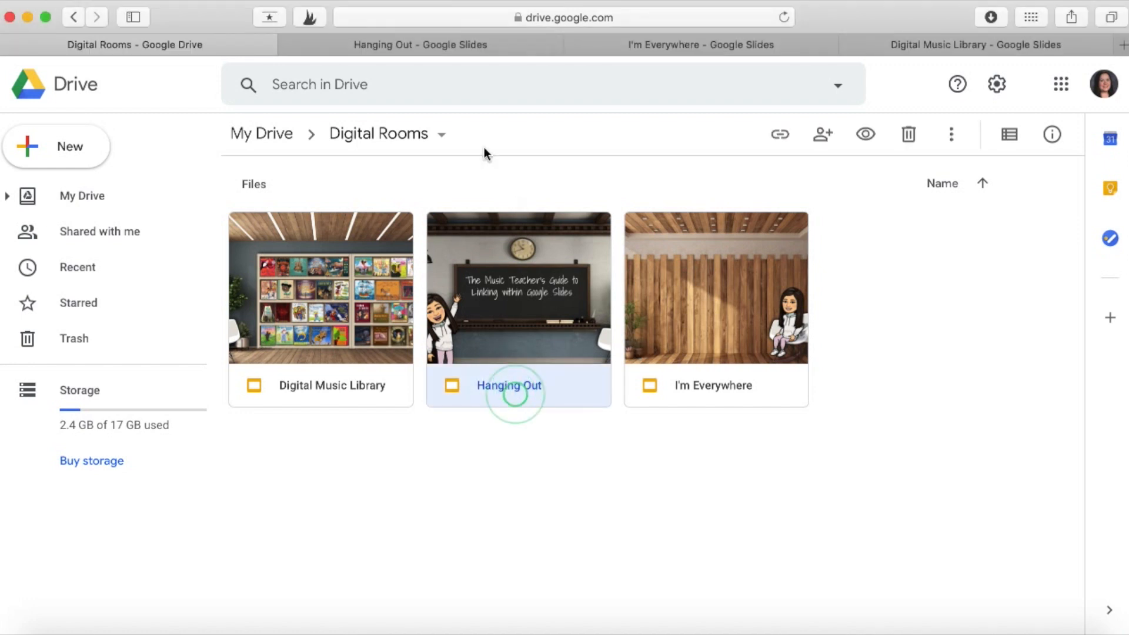
{"action": "left_click", "coordinate": [420, 45]}
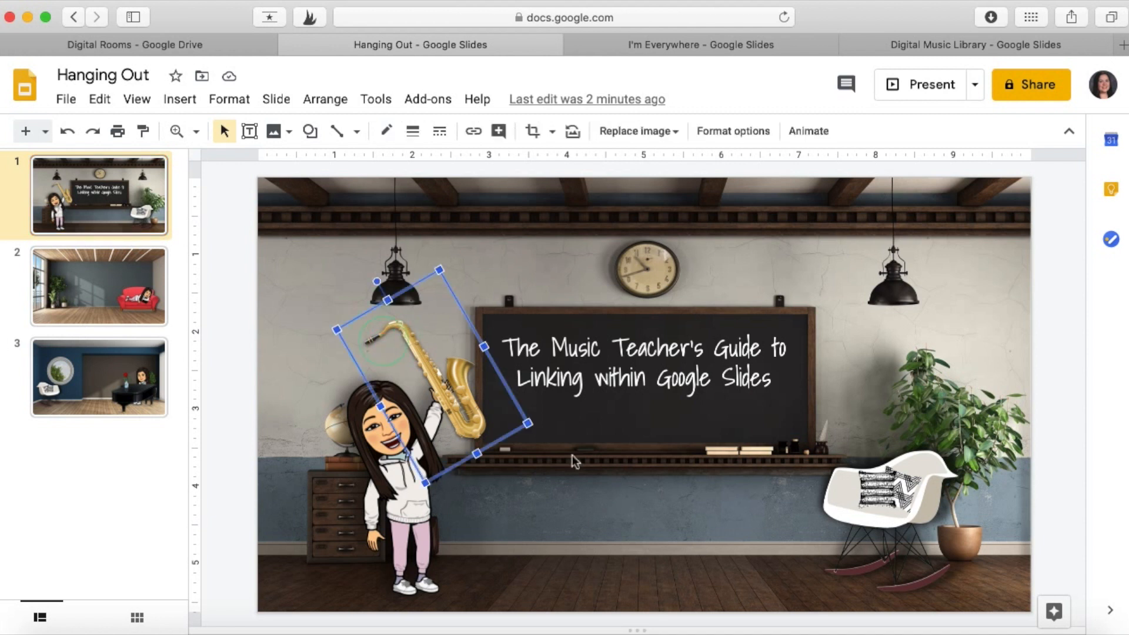
{"action": "left_click", "coordinate": [571, 455]}
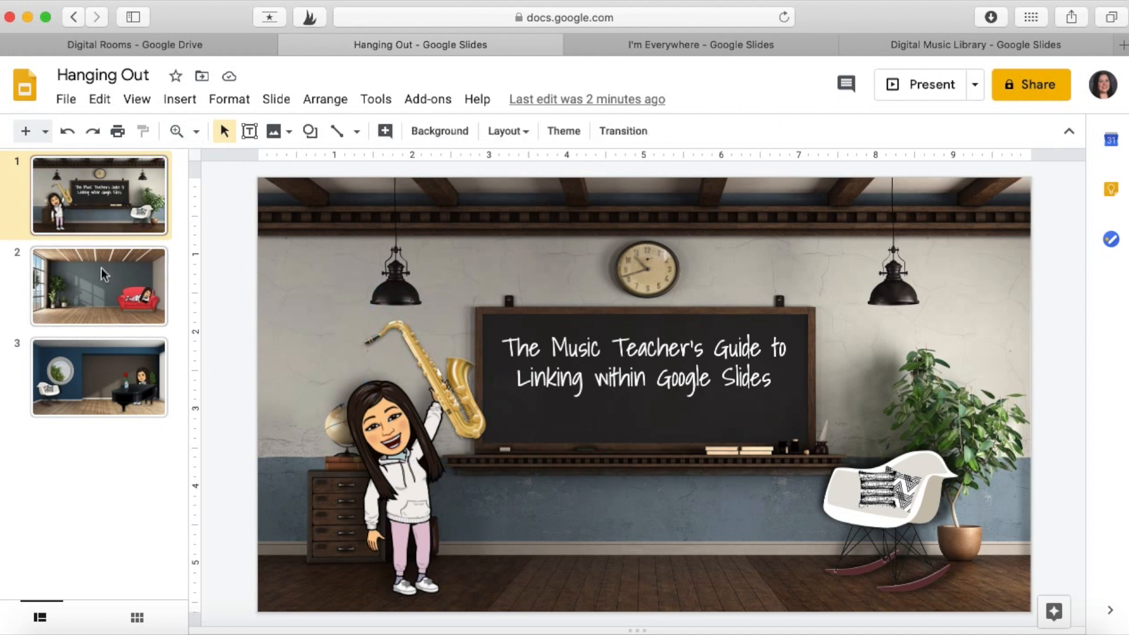
{"action": "left_click", "coordinate": [98, 377]}
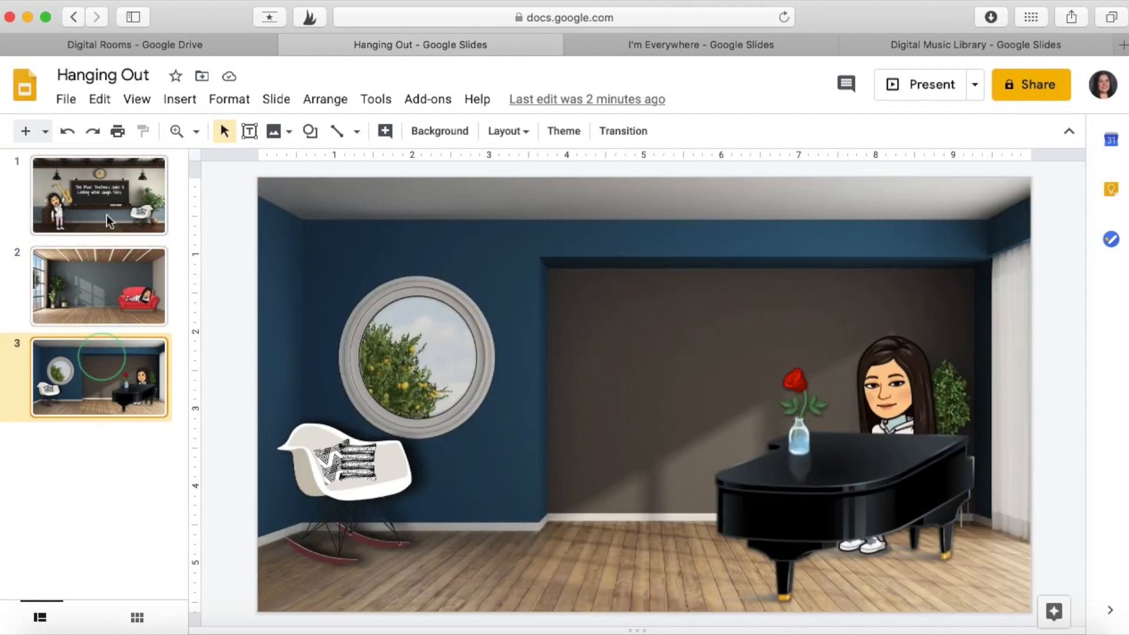
{"action": "left_click", "coordinate": [99, 195]}
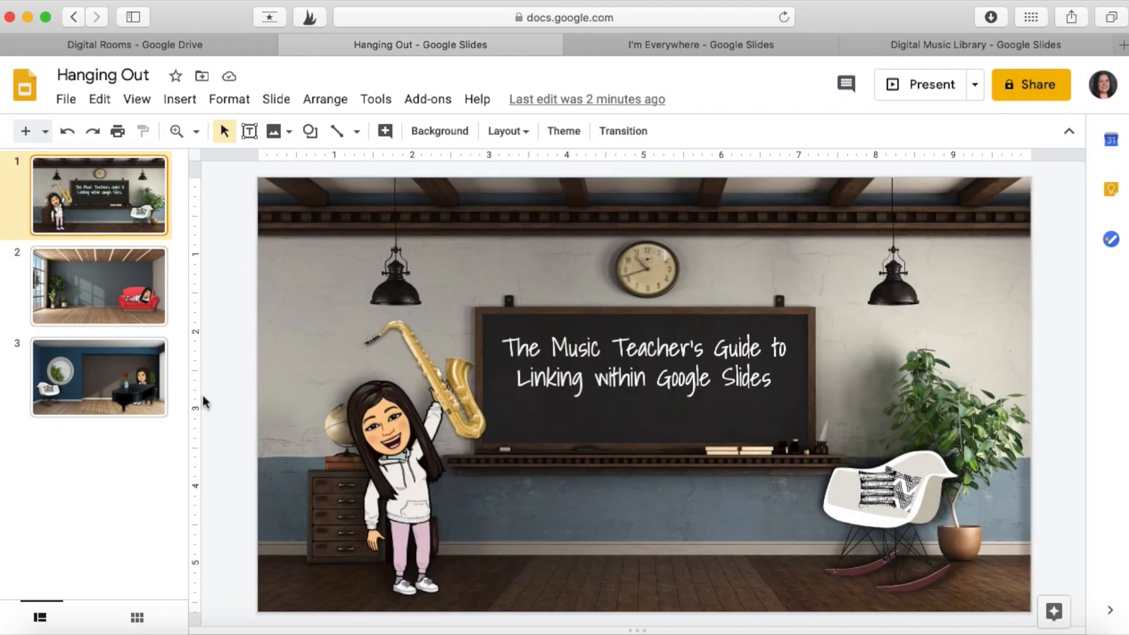
{"action": "left_click", "coordinate": [432, 360]}
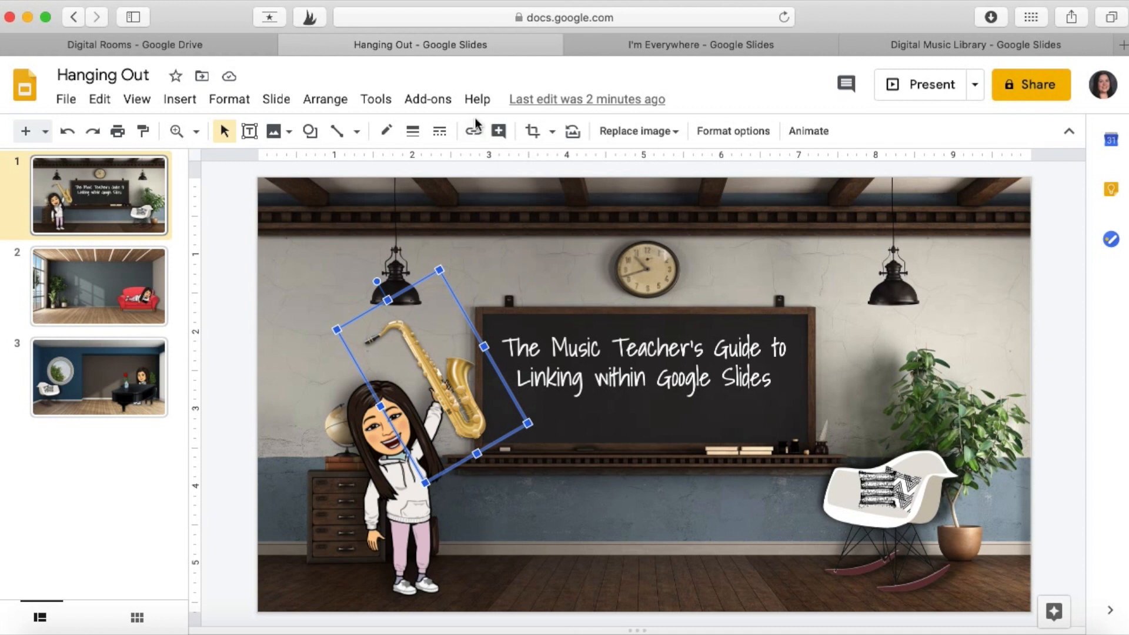
Link the title slide's saxophone image to Last Slide in this presentation
{"action": "left_click", "coordinate": [473, 131]}
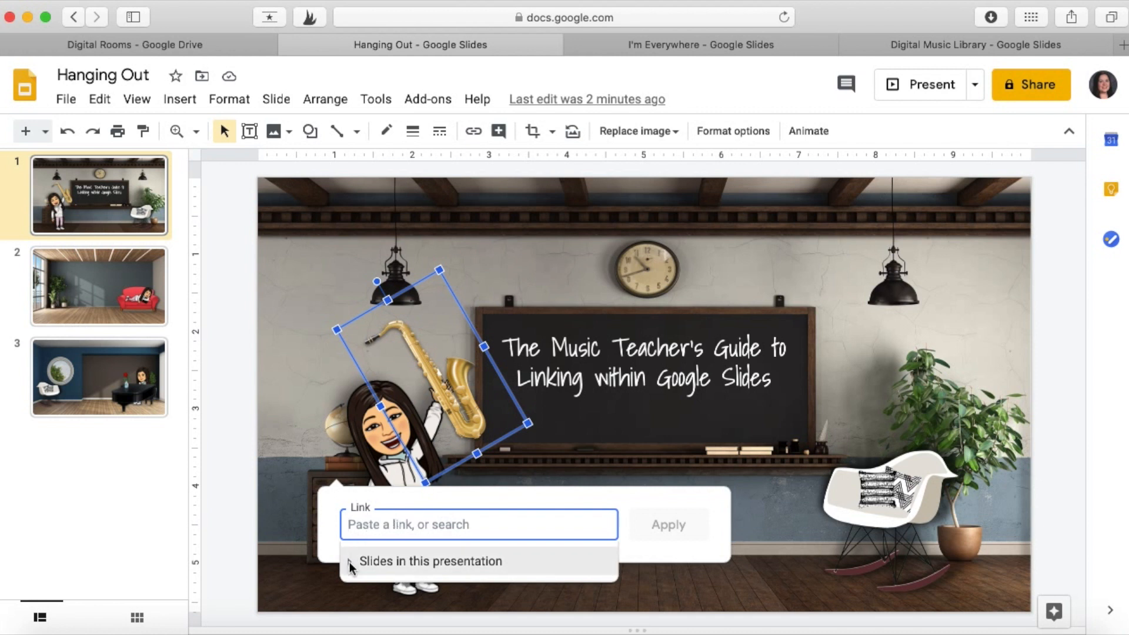
{"action": "left_click", "coordinate": [430, 561]}
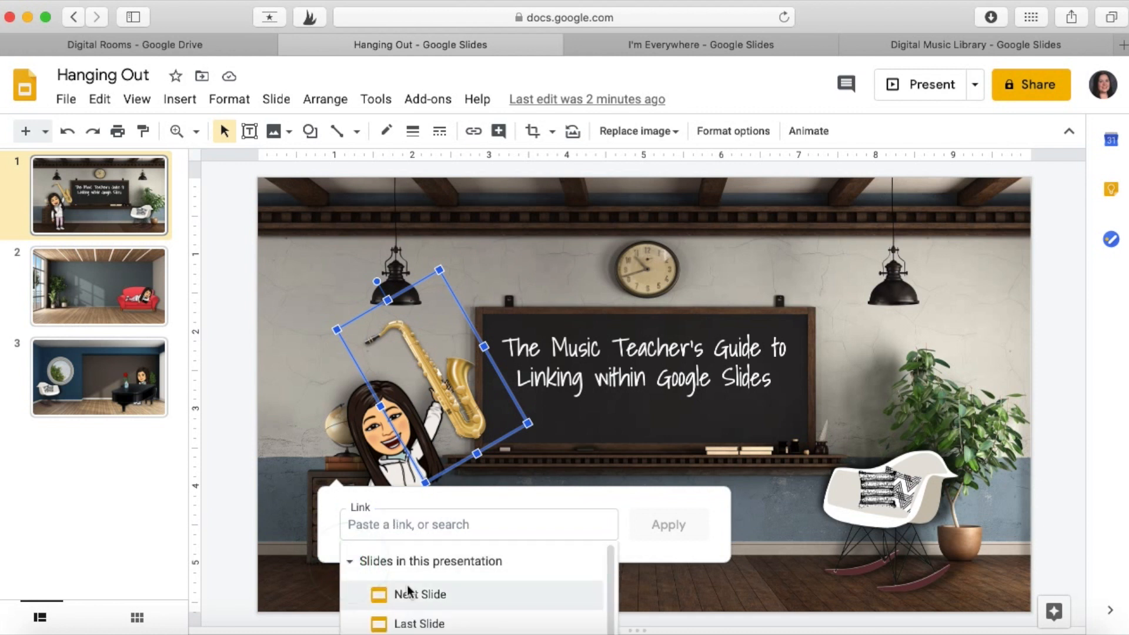
{"action": "mouse_move", "coordinate": [420, 594]}
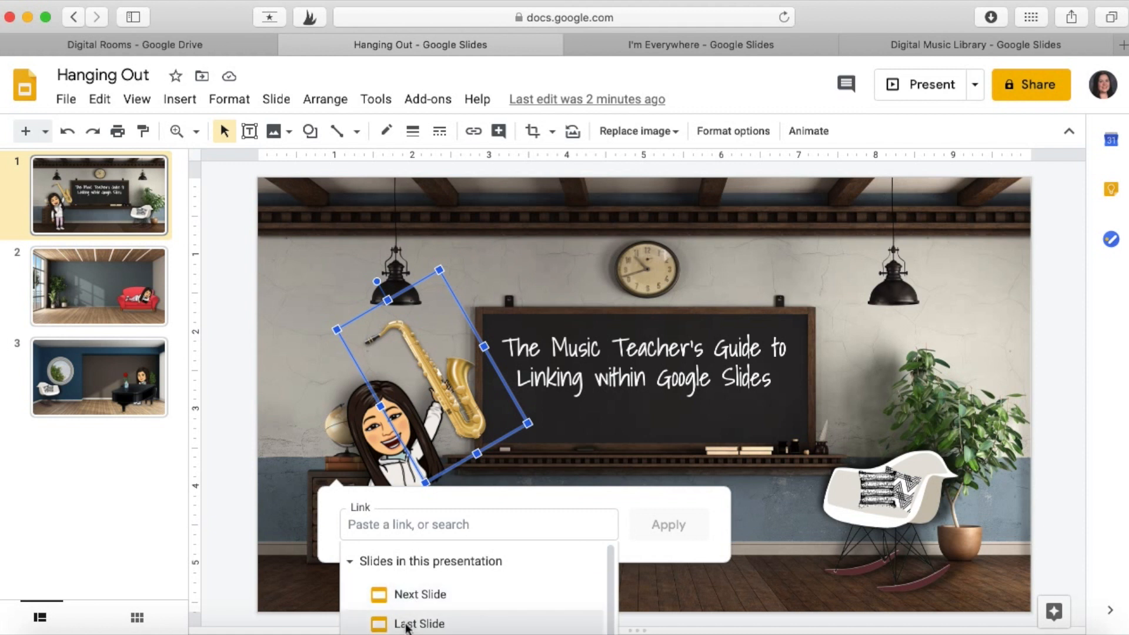
{"action": "left_click", "coordinate": [418, 623]}
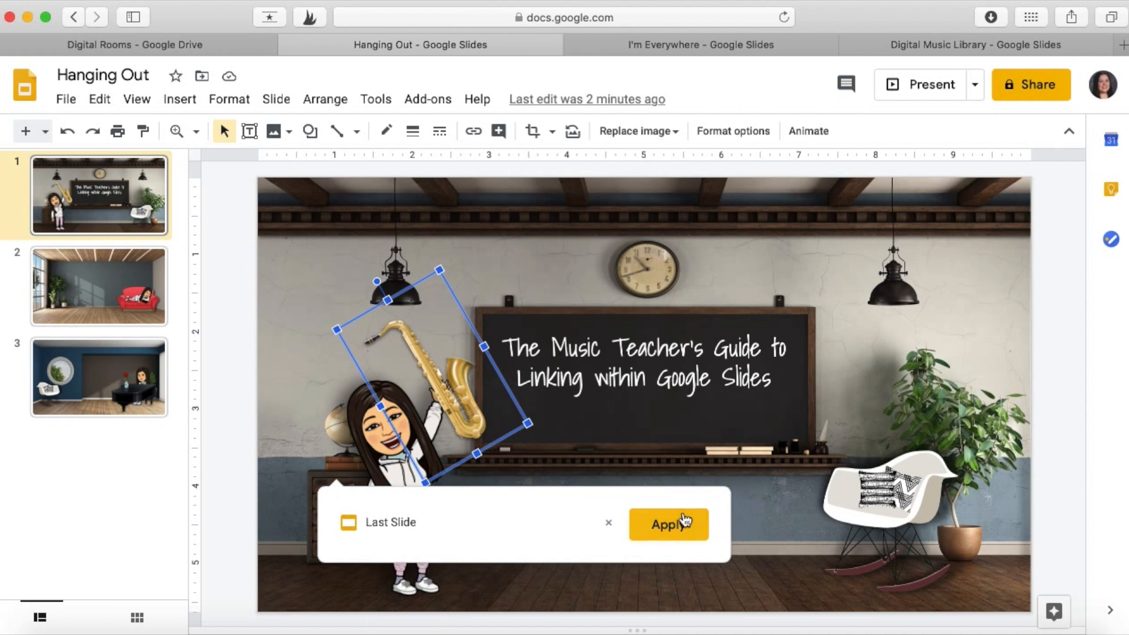
{"action": "left_click", "coordinate": [667, 524]}
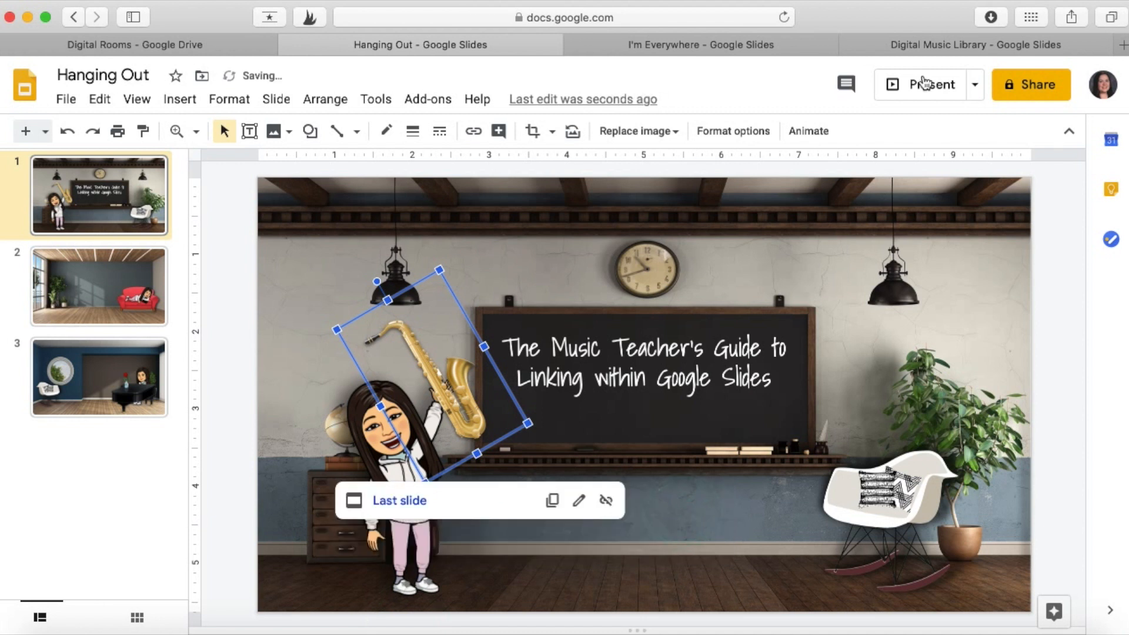
{"action": "mouse_move", "coordinate": [930, 84]}
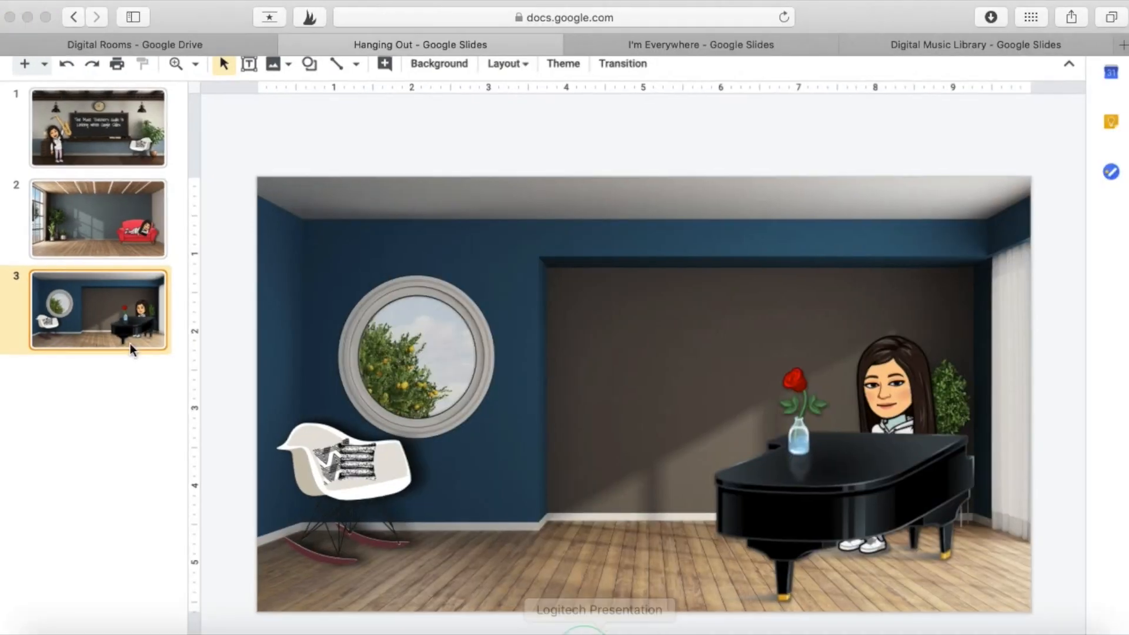
{"action": "left_click", "coordinate": [99, 128]}
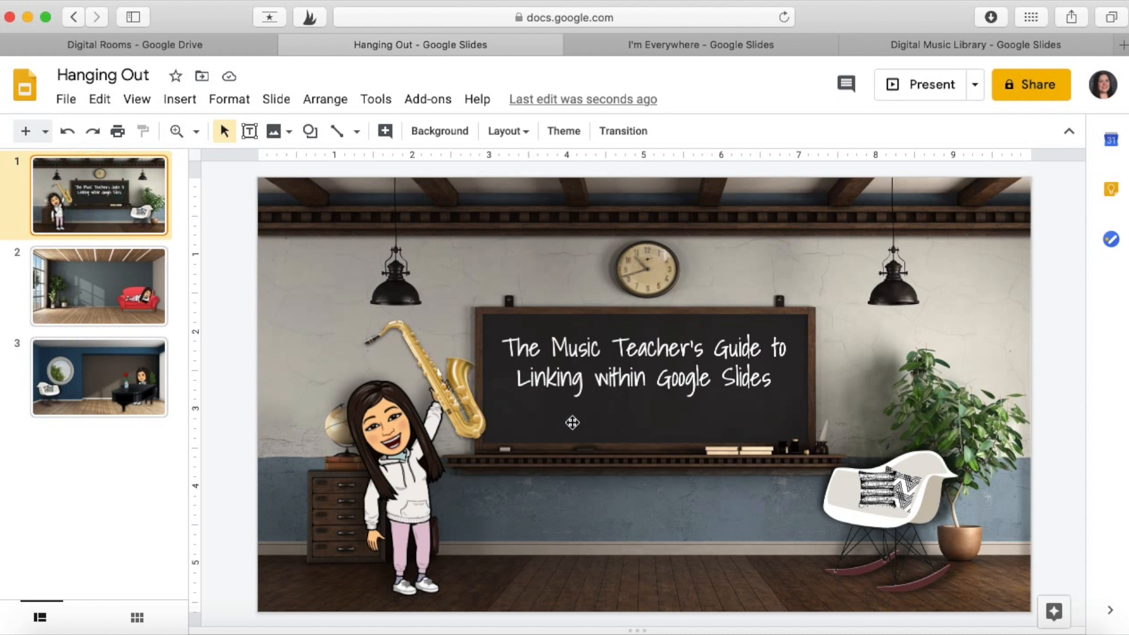
{"action": "mouse_move", "coordinate": [616, 584]}
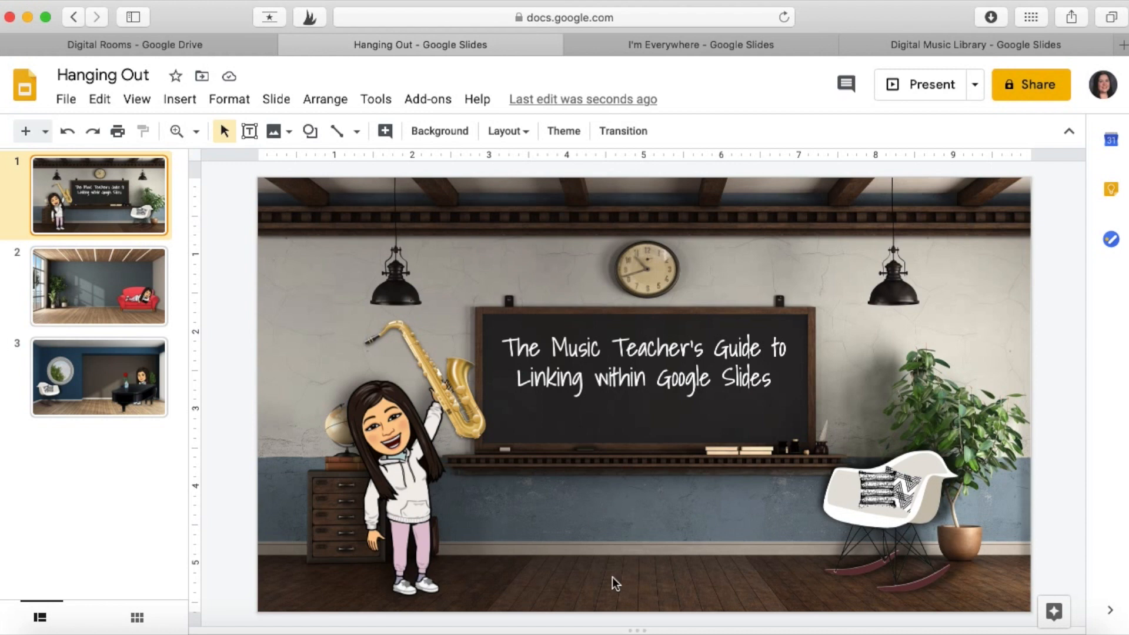
{"action": "mouse_move", "coordinate": [728, 553]}
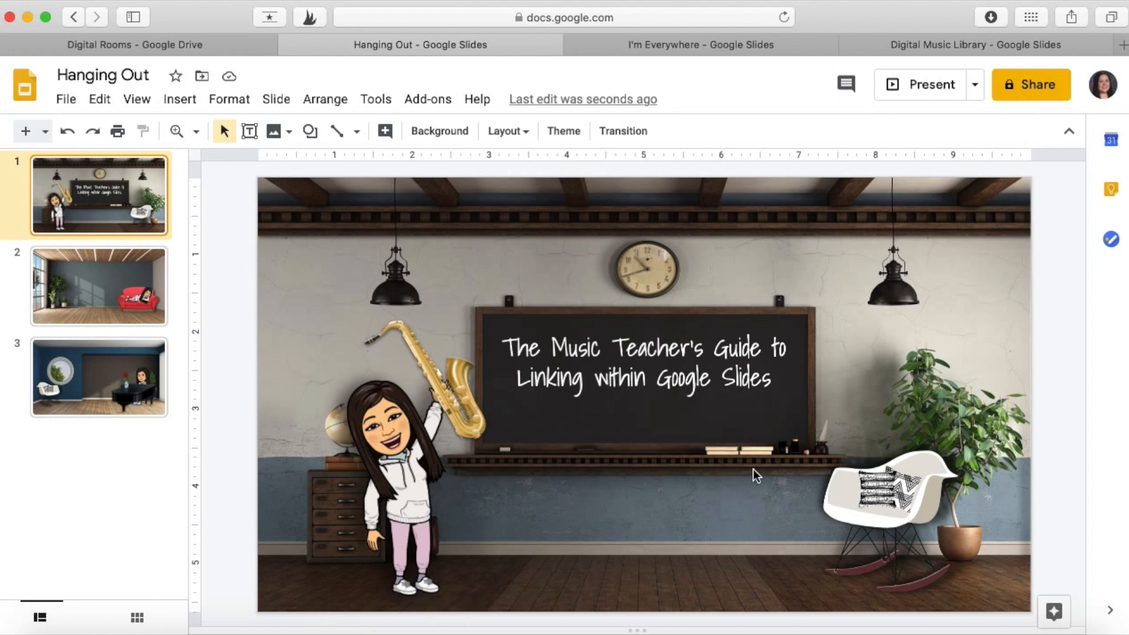
{"action": "mouse_move", "coordinate": [790, 483]}
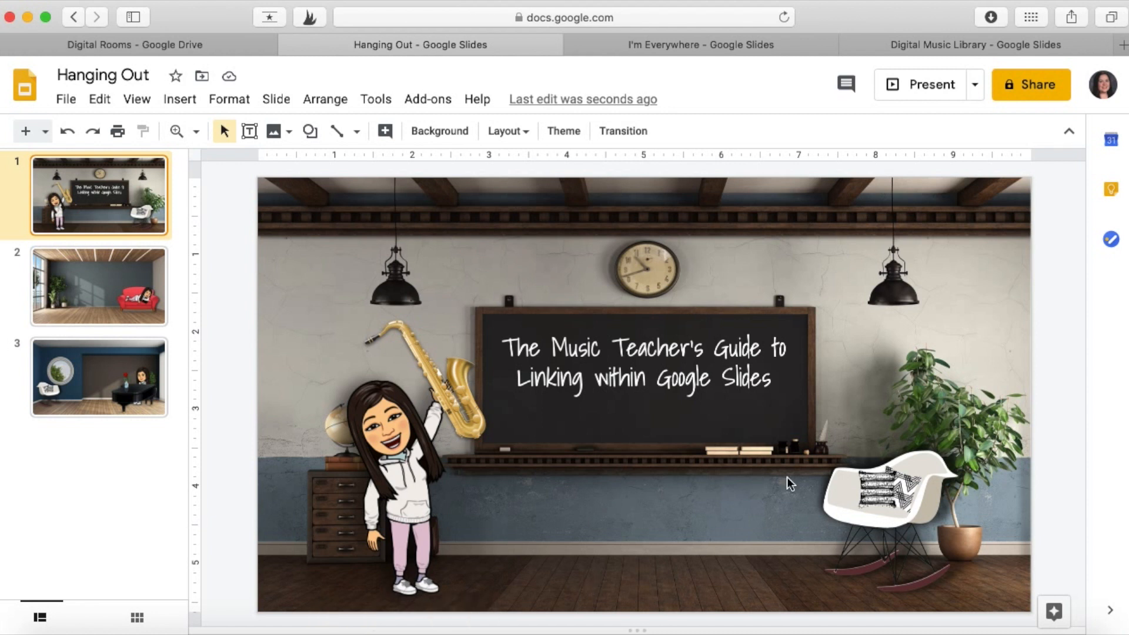
{"action": "mouse_move", "coordinate": [987, 270]}
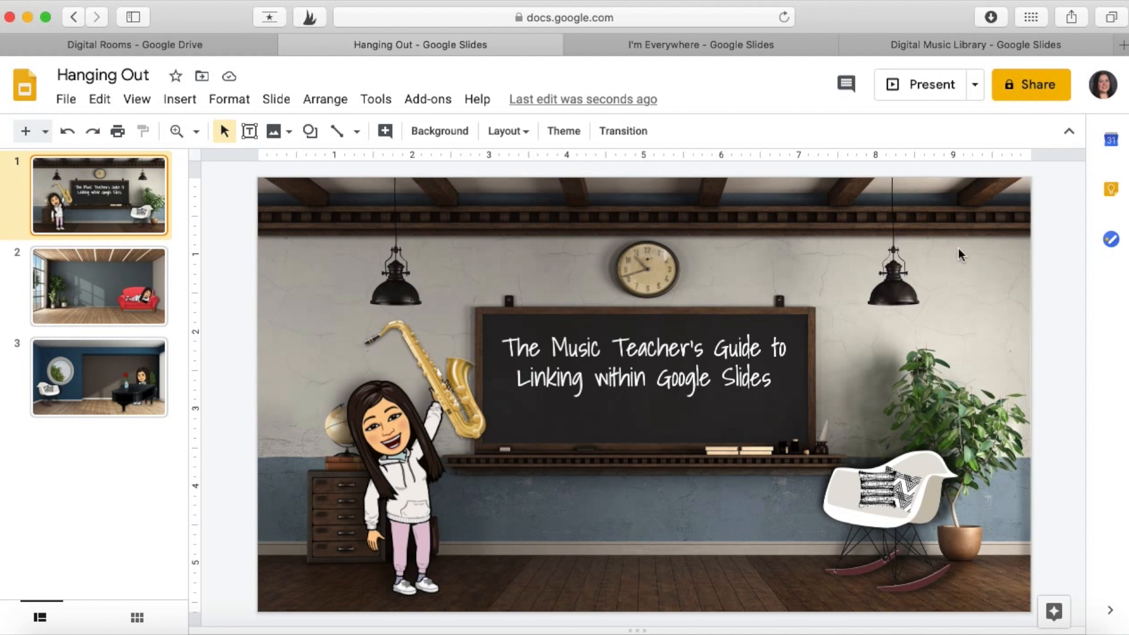
{"action": "mouse_move", "coordinate": [952, 257]}
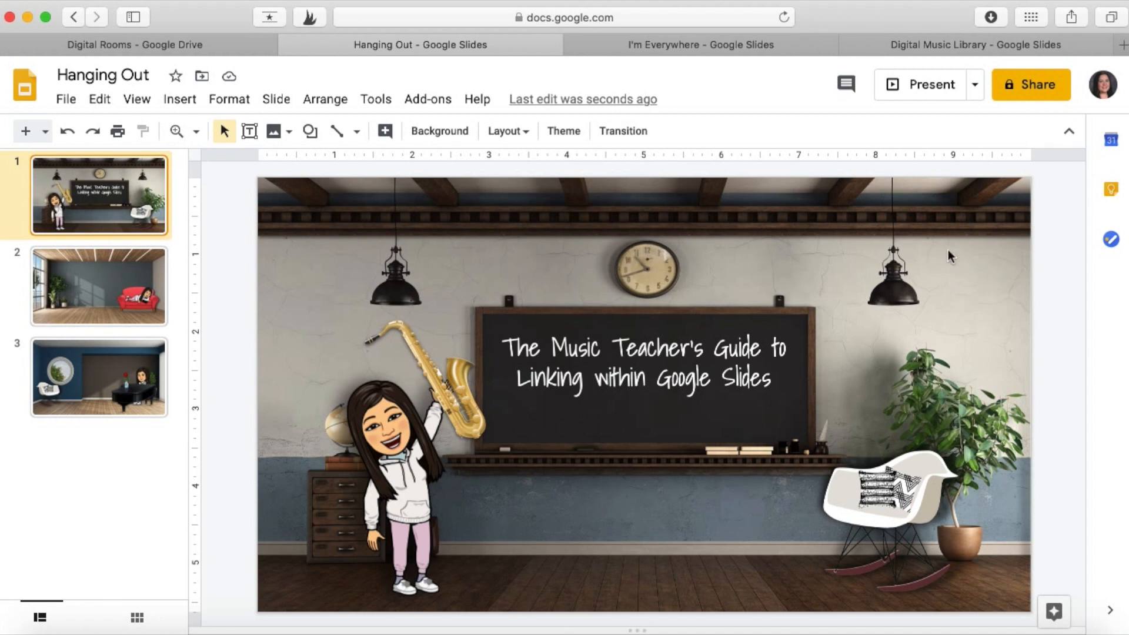
{"action": "mouse_move", "coordinate": [405, 351]}
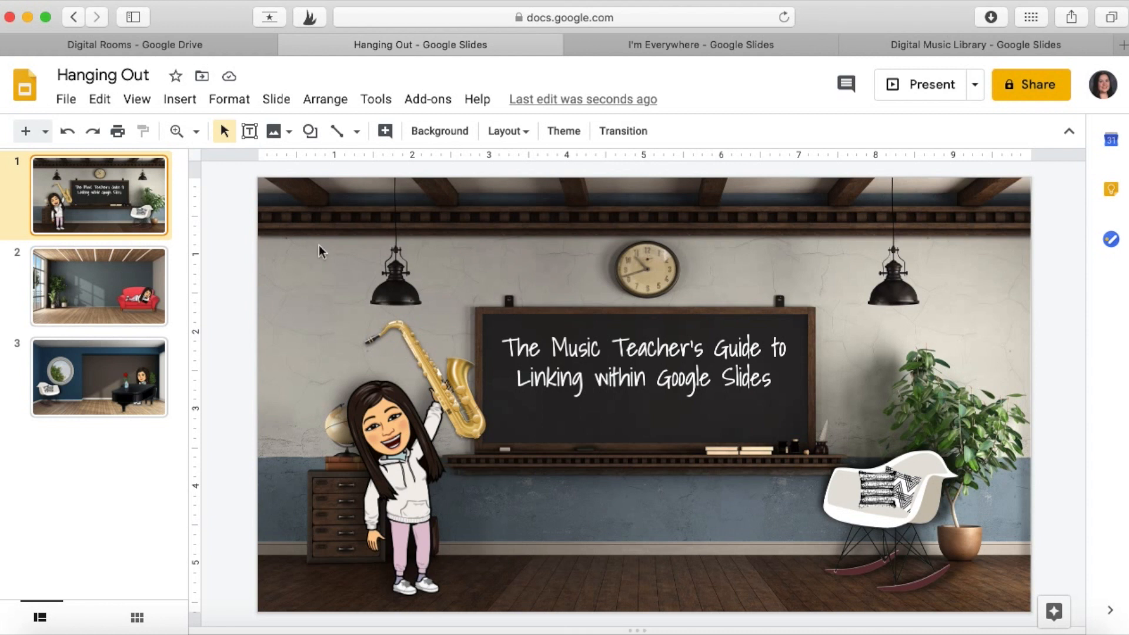
{"action": "mouse_move", "coordinate": [298, 262]}
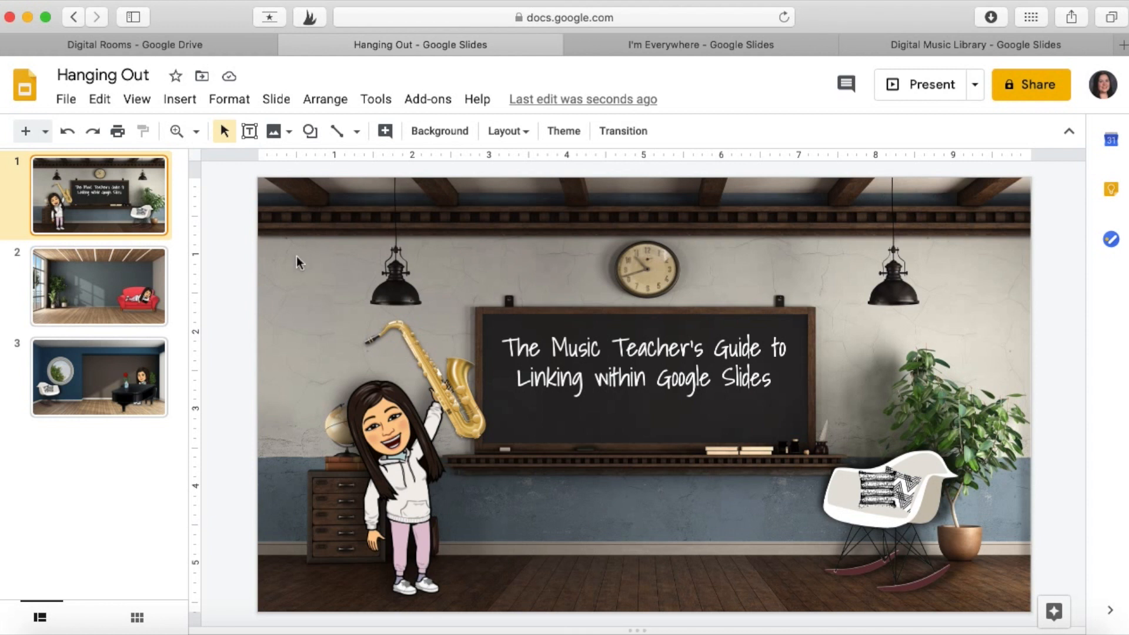
{"action": "mouse_move", "coordinate": [396, 341]}
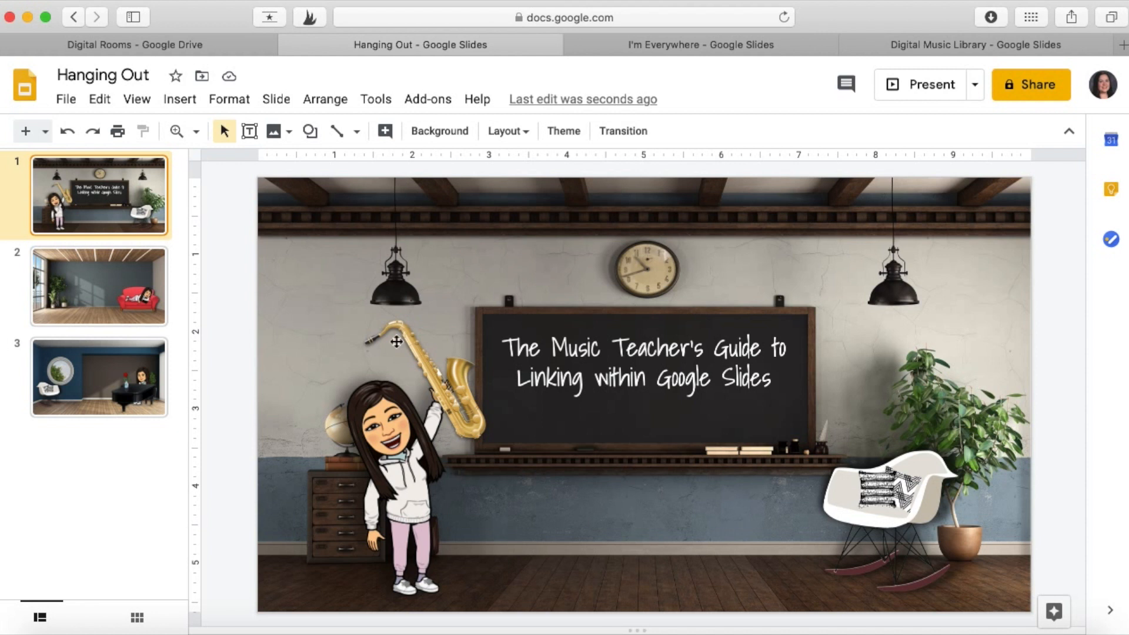
{"action": "mouse_move", "coordinate": [709, 520]}
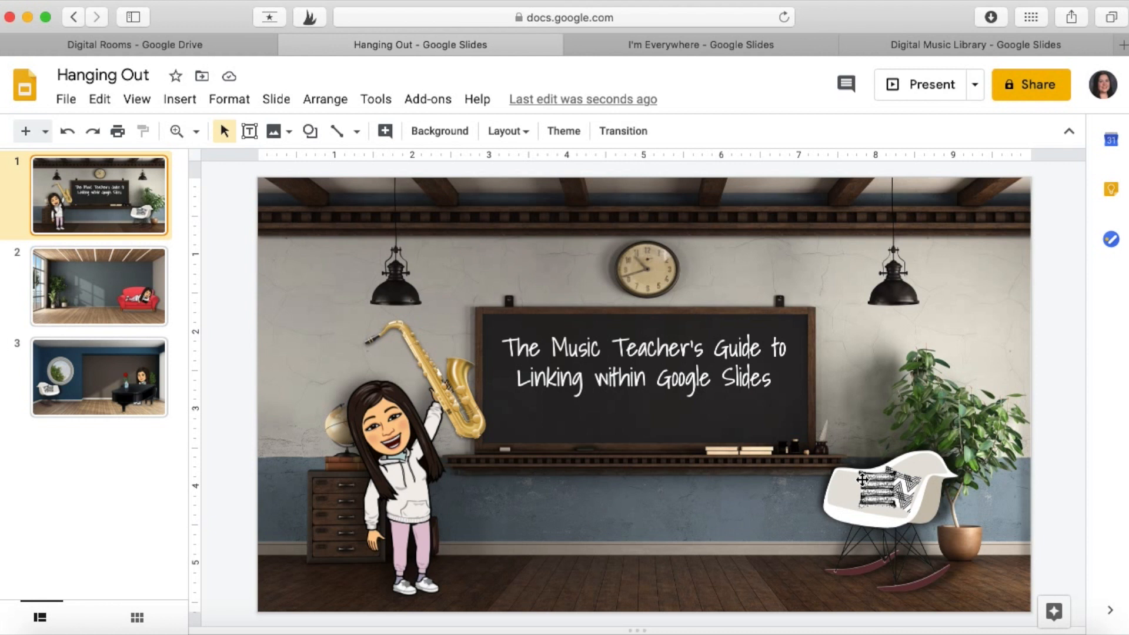
{"action": "mouse_move", "coordinate": [862, 401]}
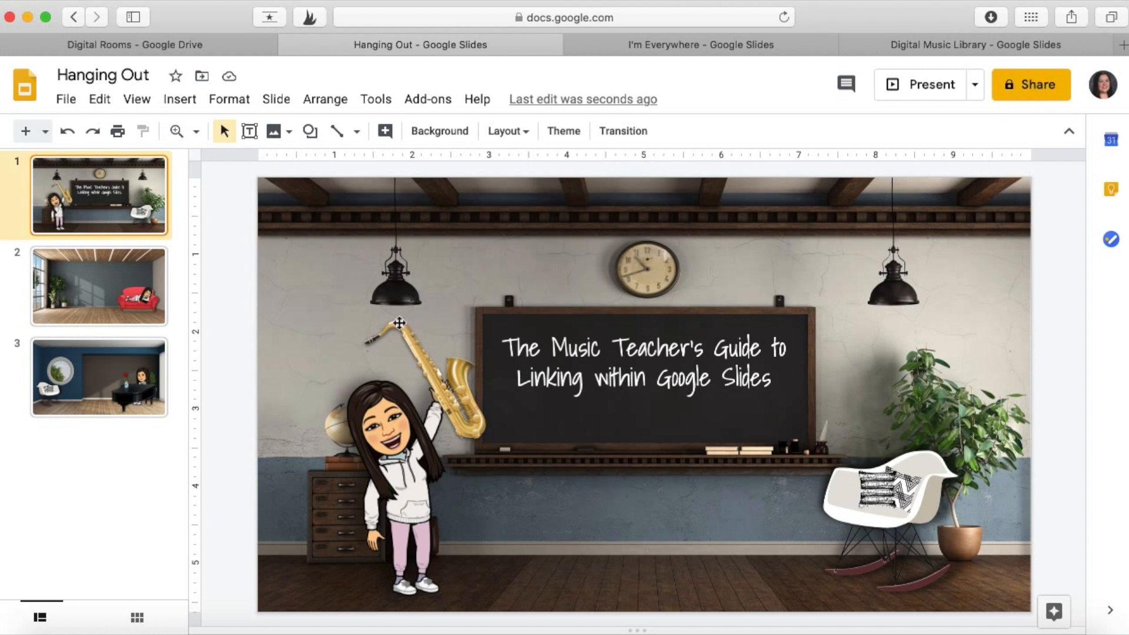
{"action": "mouse_move", "coordinate": [551, 367]}
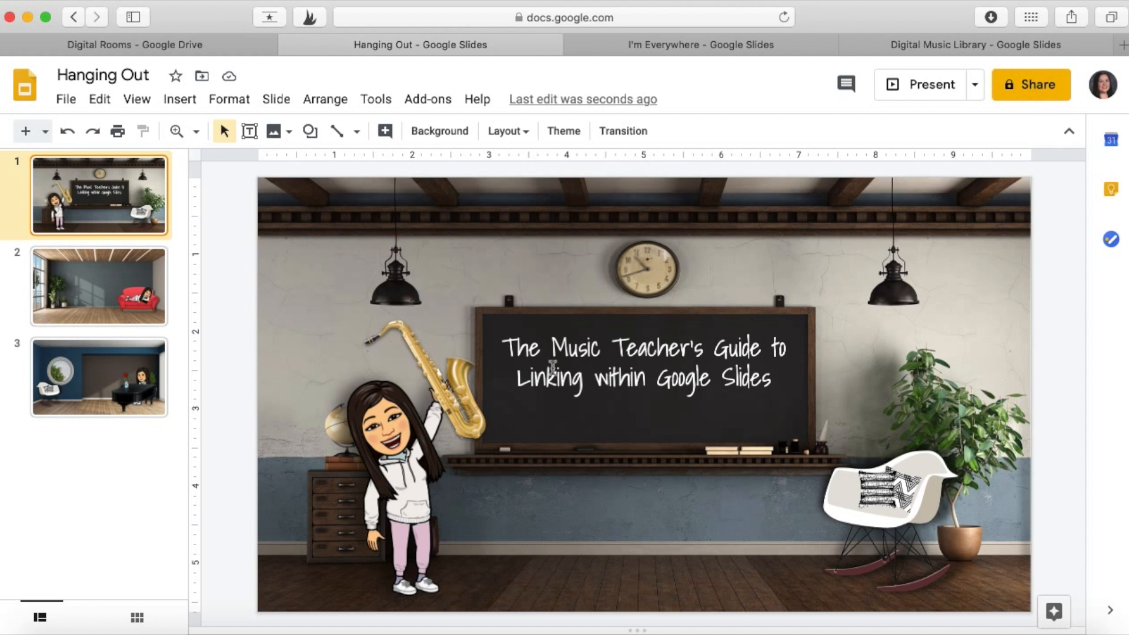
{"action": "mouse_move", "coordinate": [346, 312]}
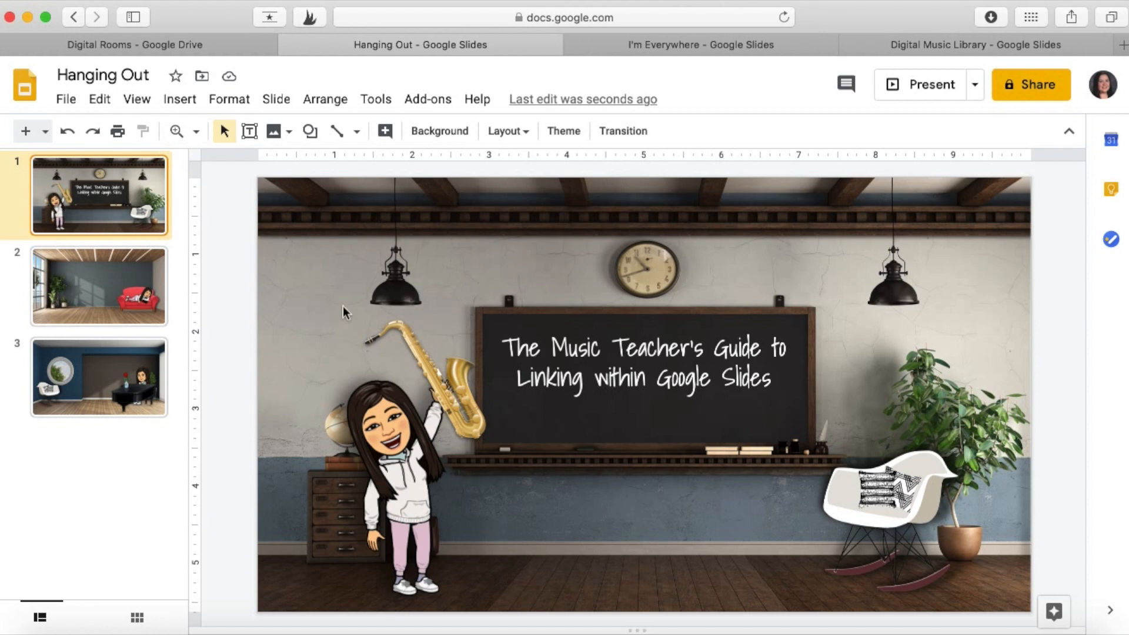
{"action": "mouse_move", "coordinate": [812, 4]}
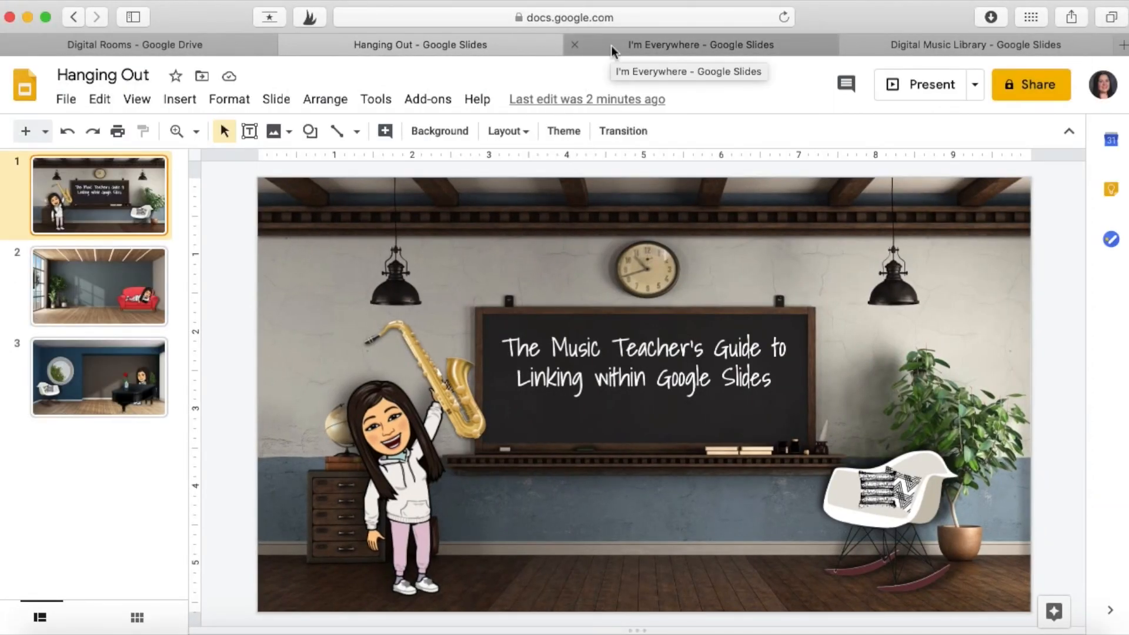
Publish I'm Everywhere to the web, copy its link, and return to Hanging Out
{"action": "left_click", "coordinate": [698, 45]}
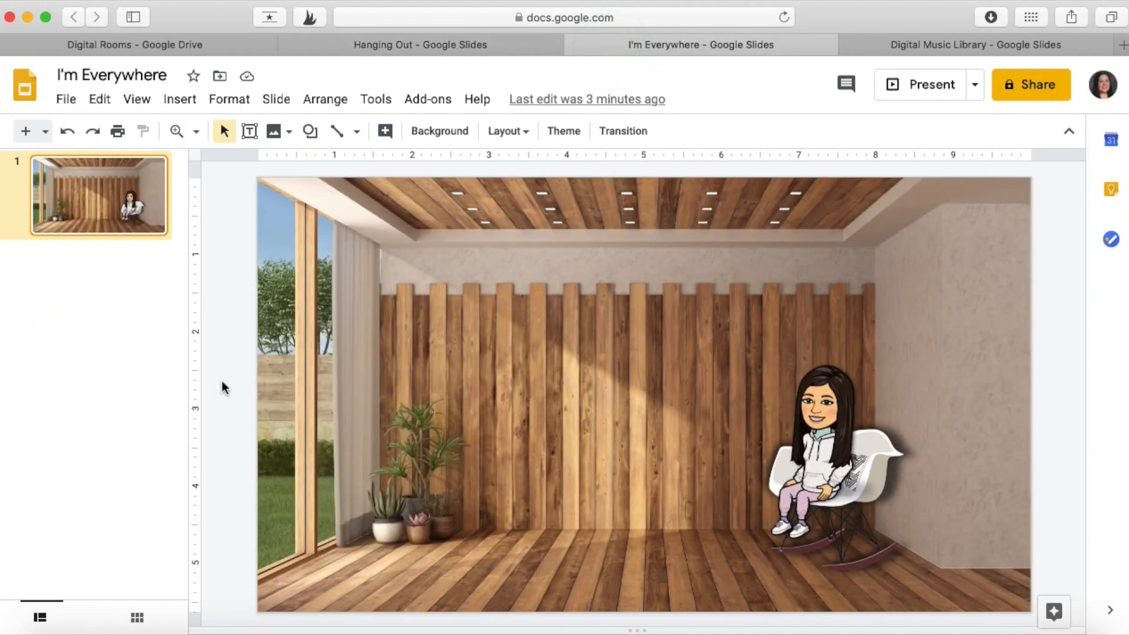
{"action": "left_click", "coordinate": [65, 99]}
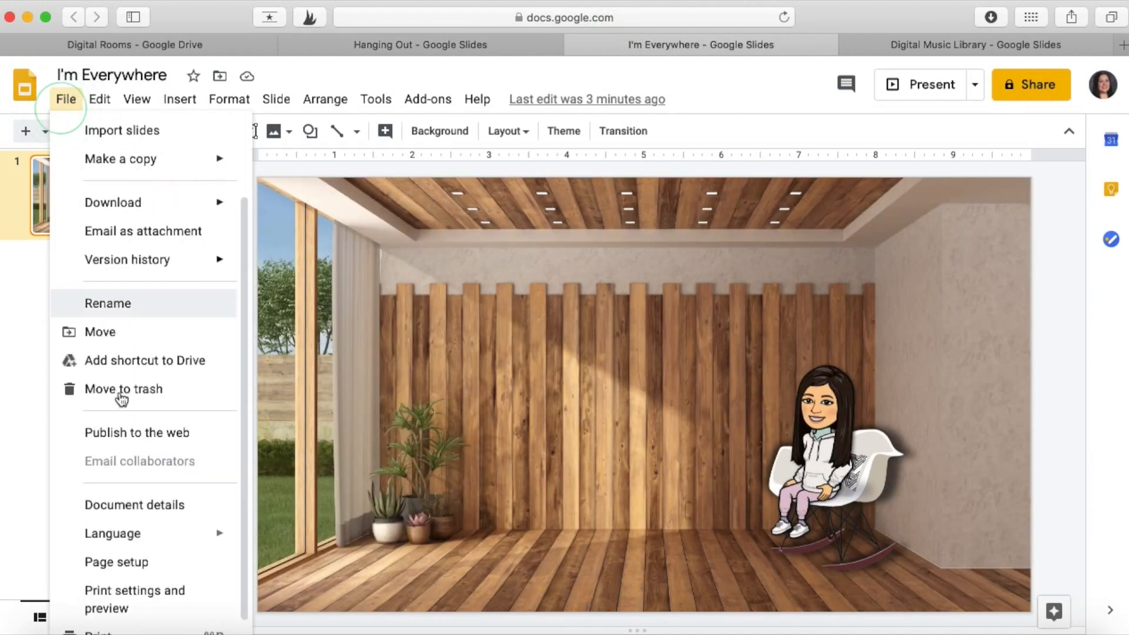
{"action": "left_click", "coordinate": [137, 432]}
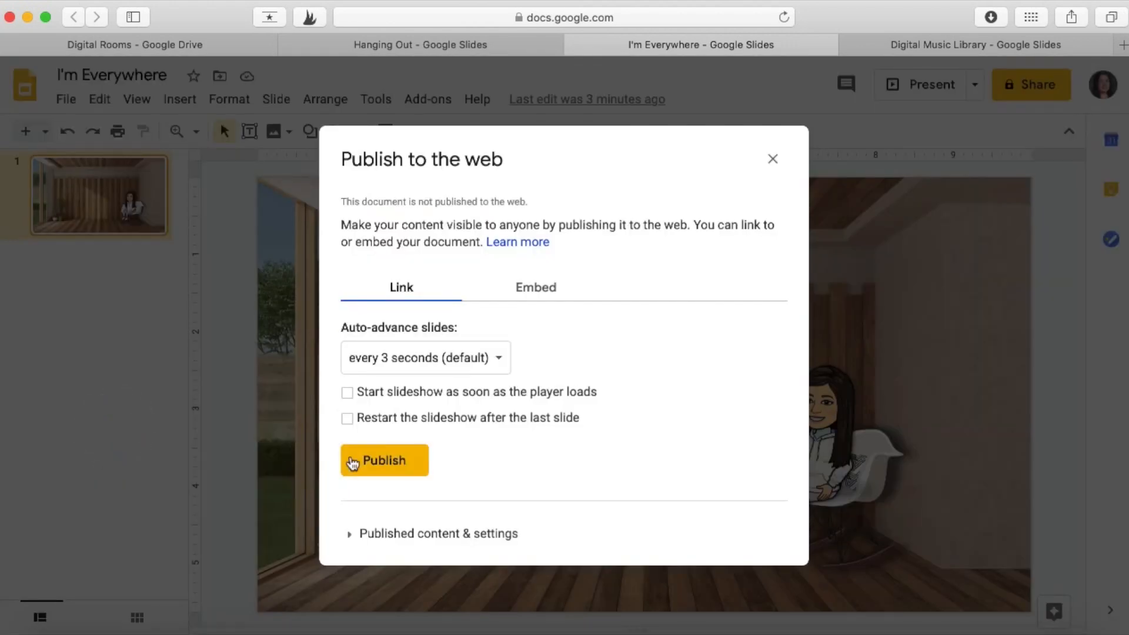
{"action": "left_click", "coordinate": [384, 460]}
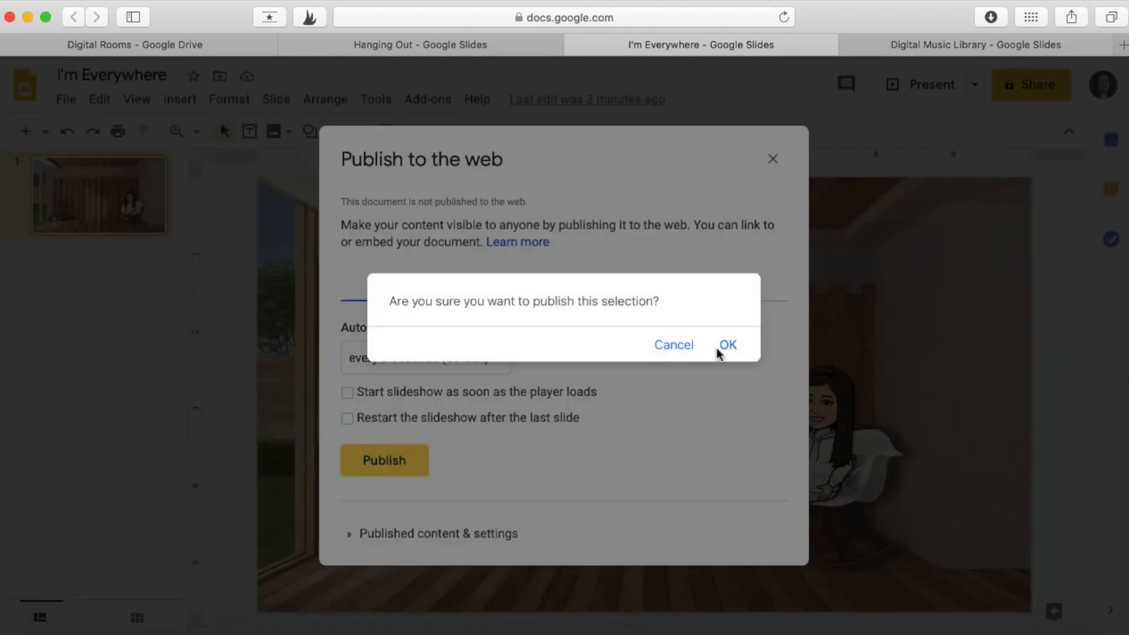
{"action": "left_click", "coordinate": [727, 344]}
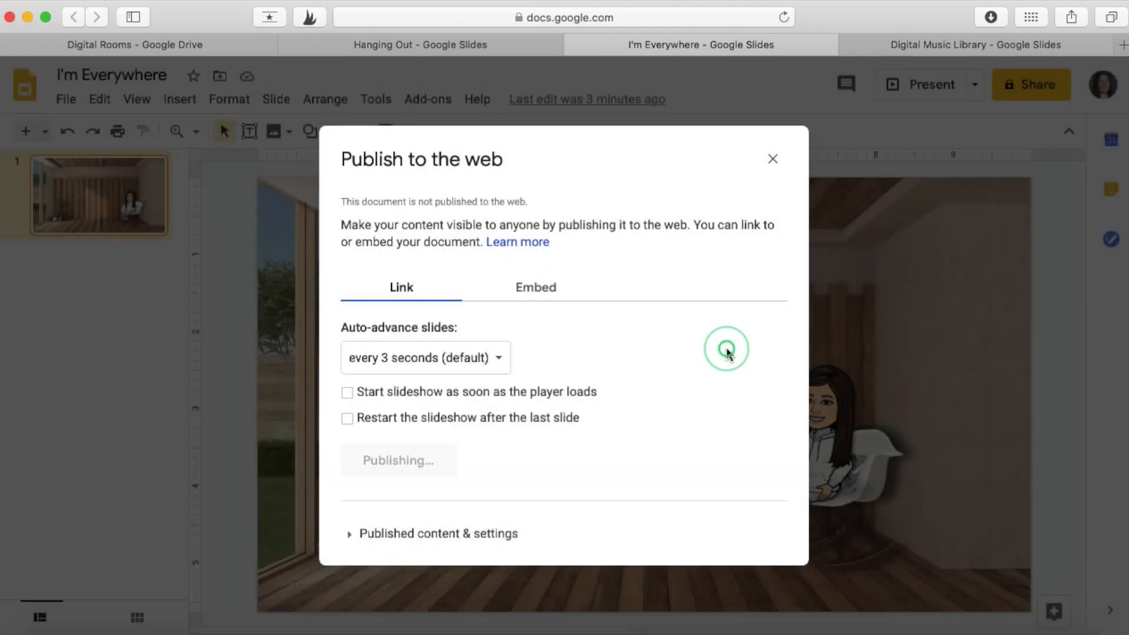
{"action": "left_click", "coordinate": [398, 459]}
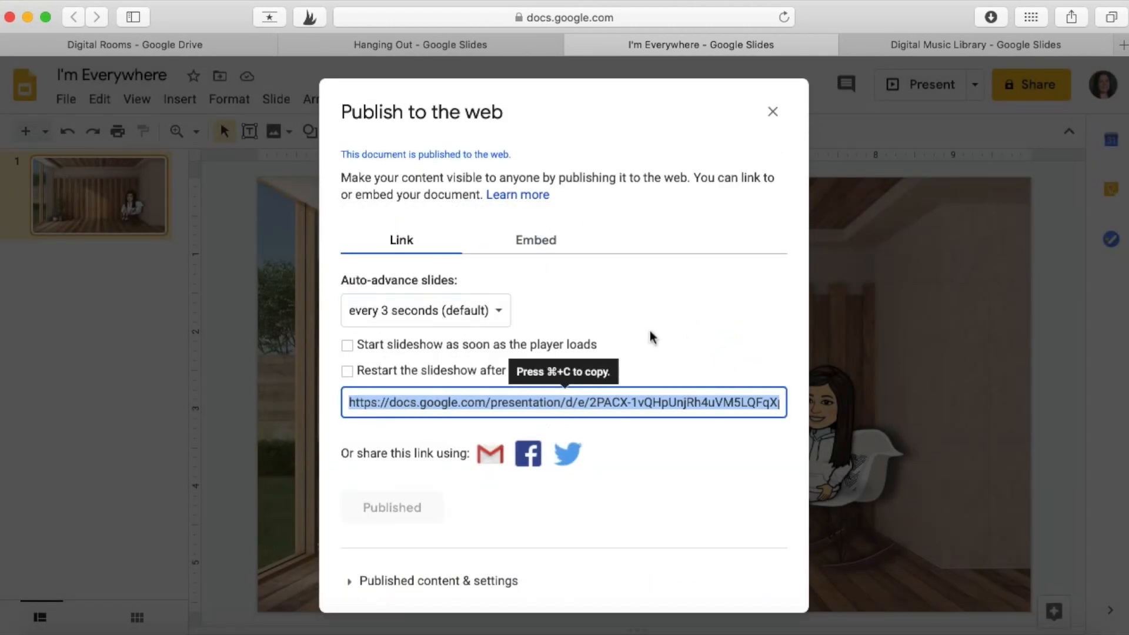
{"action": "mouse_move", "coordinate": [551, 211]}
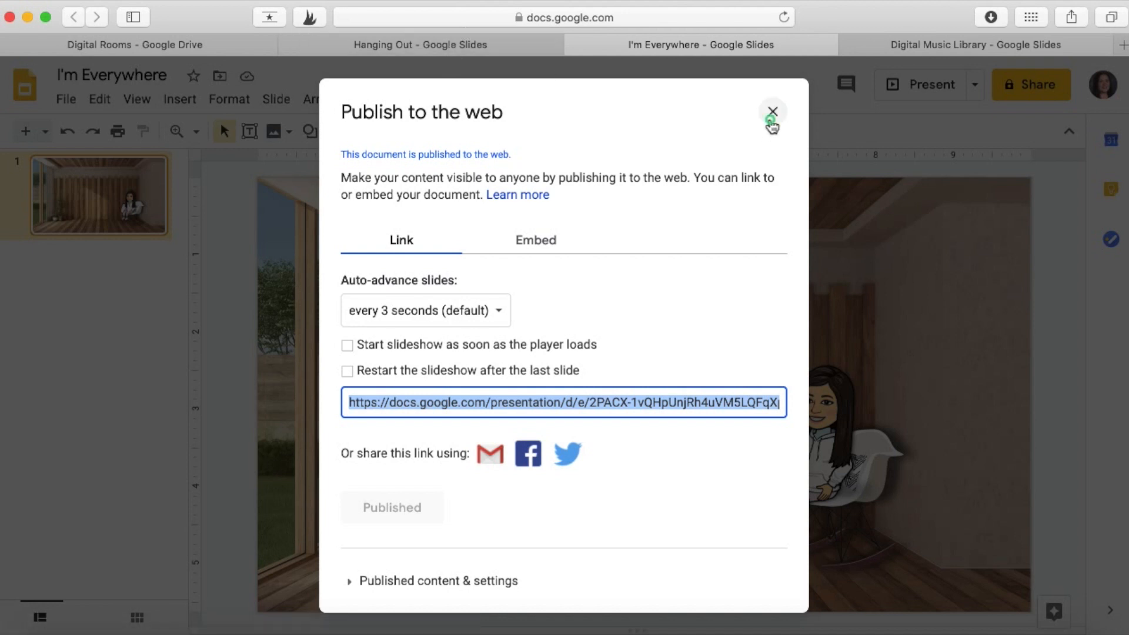
{"action": "left_click", "coordinate": [420, 45]}
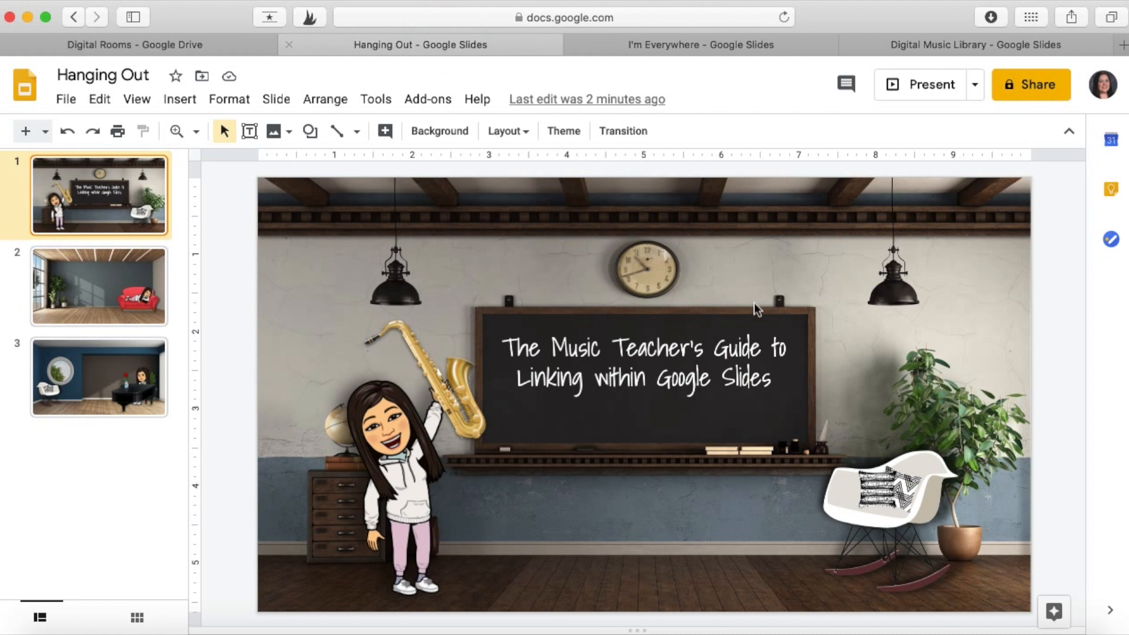
Link the white chair on slide 1 to the published I'm Everywhere URL
{"action": "left_click", "coordinate": [886, 504]}
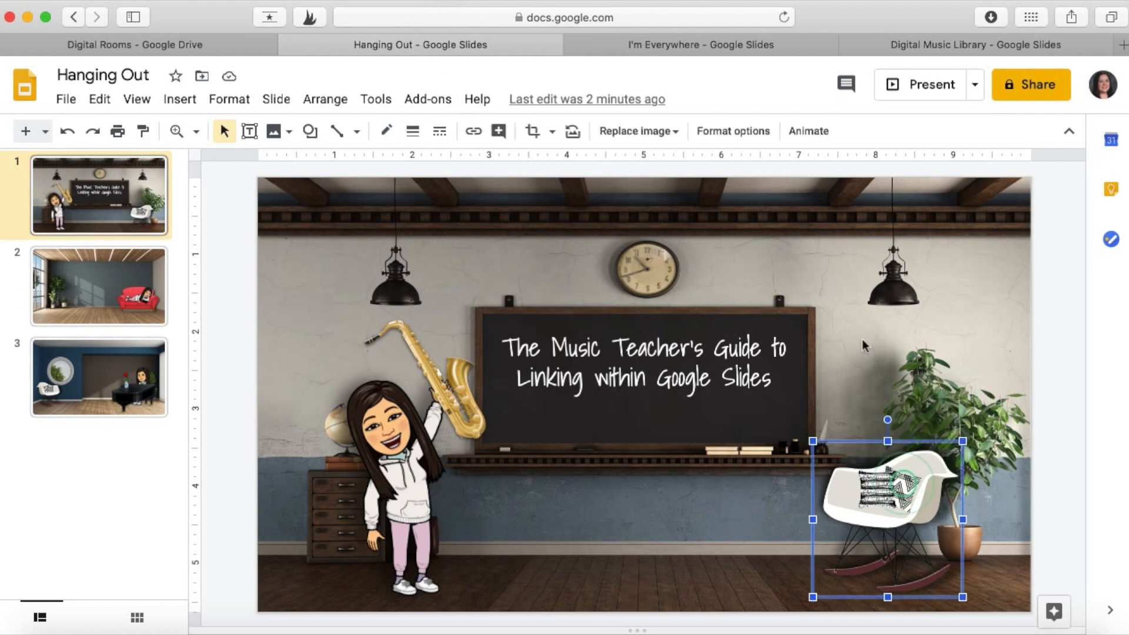
{"action": "left_click", "coordinate": [473, 131]}
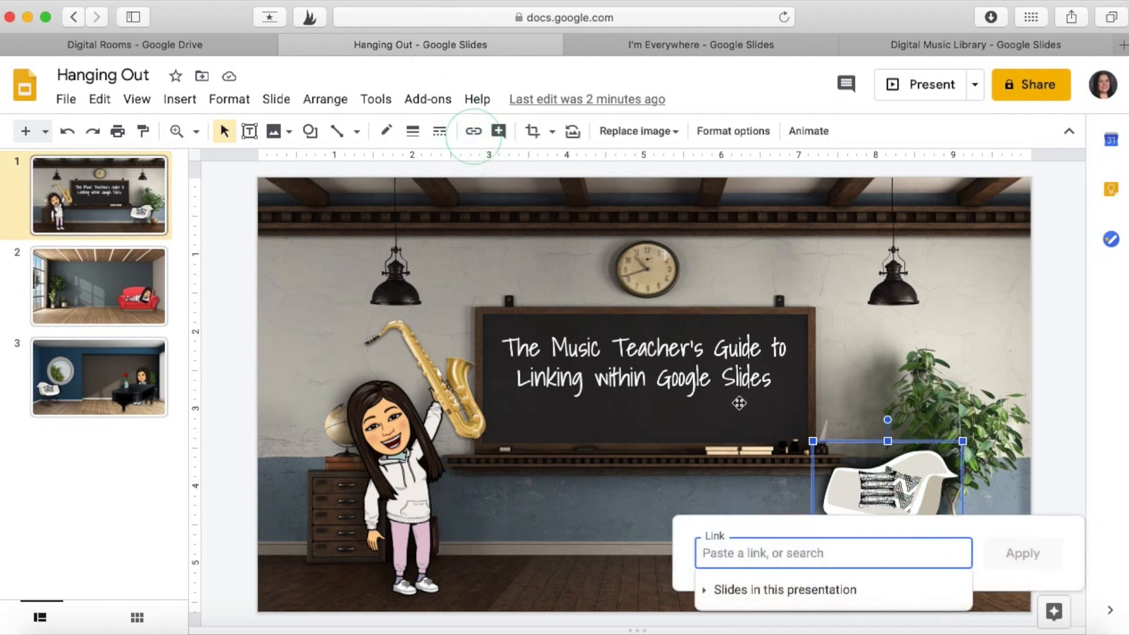
{"action": "type", "text": "https://docs.google.com/presentation/d/e/2PA"}
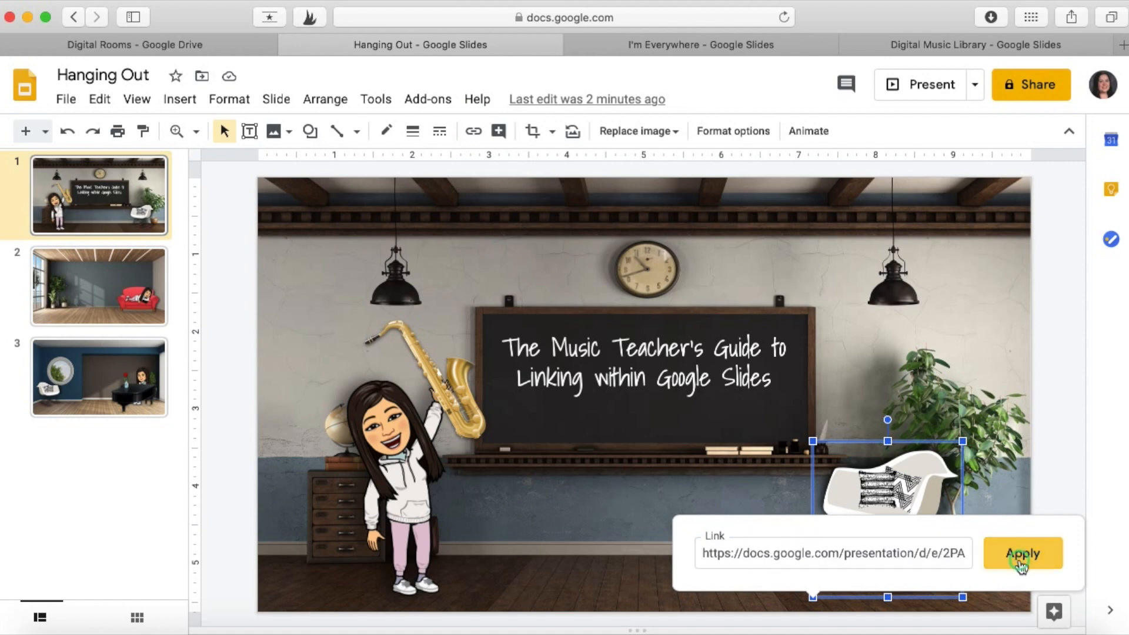
{"action": "left_click", "coordinate": [1021, 553]}
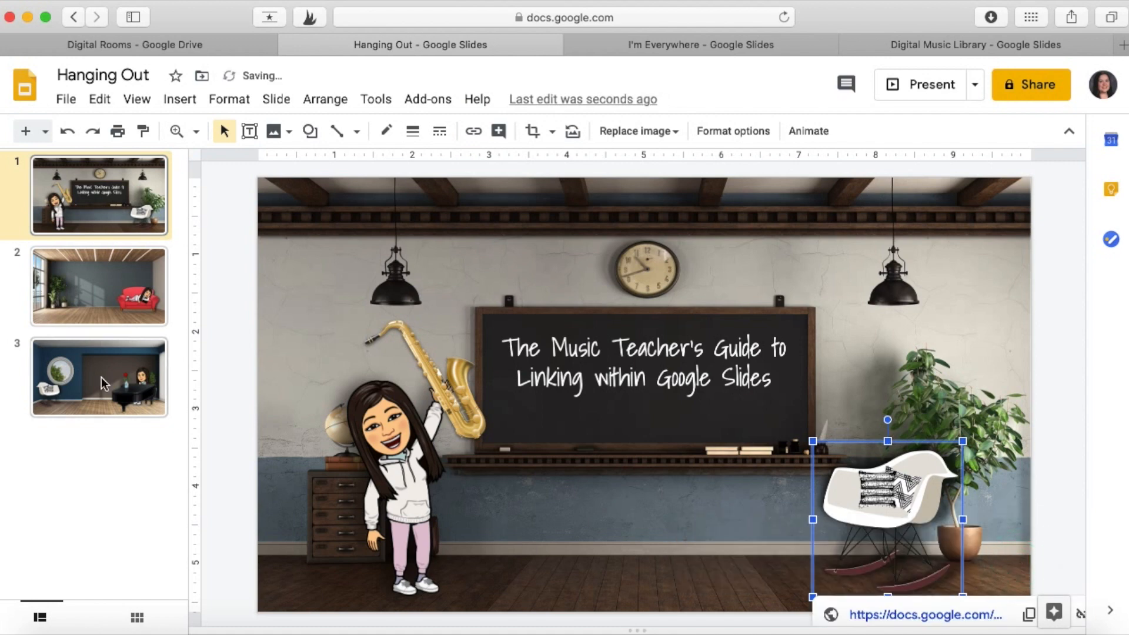
Link the white chair on slide 3 to the same published URL
{"action": "left_click", "coordinate": [99, 377]}
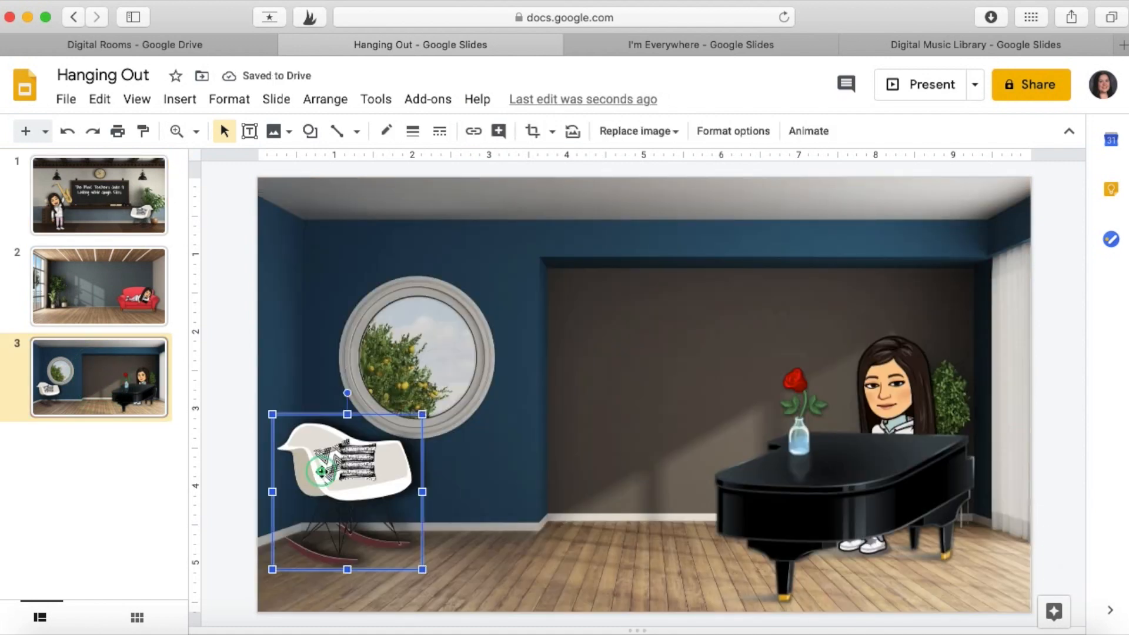
{"action": "left_click", "coordinate": [473, 131]}
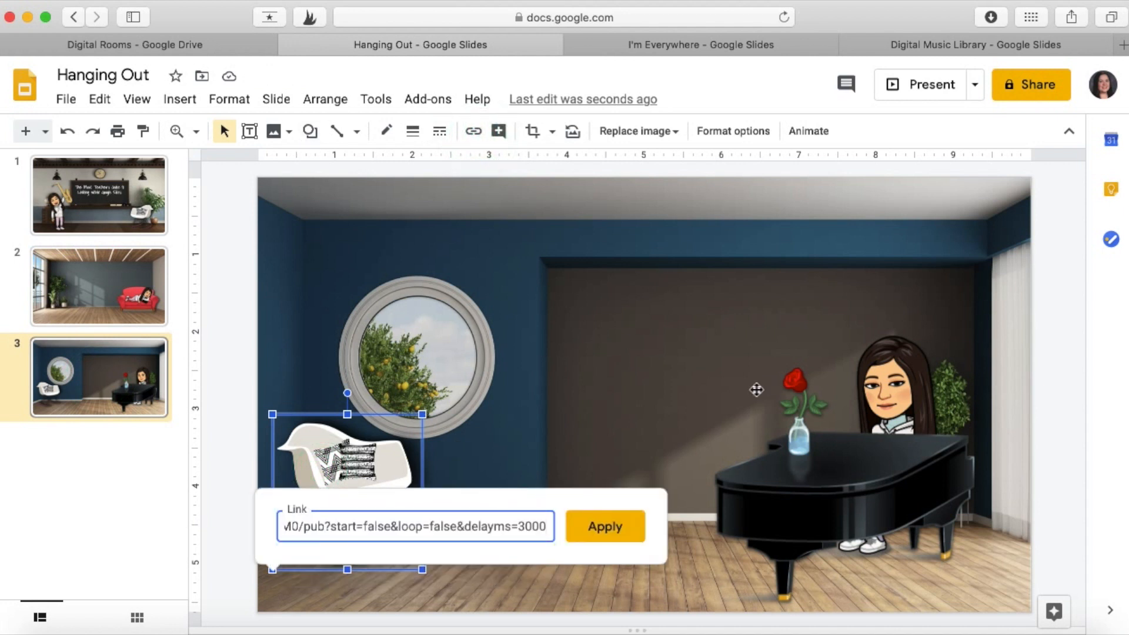
{"action": "left_click", "coordinate": [604, 526]}
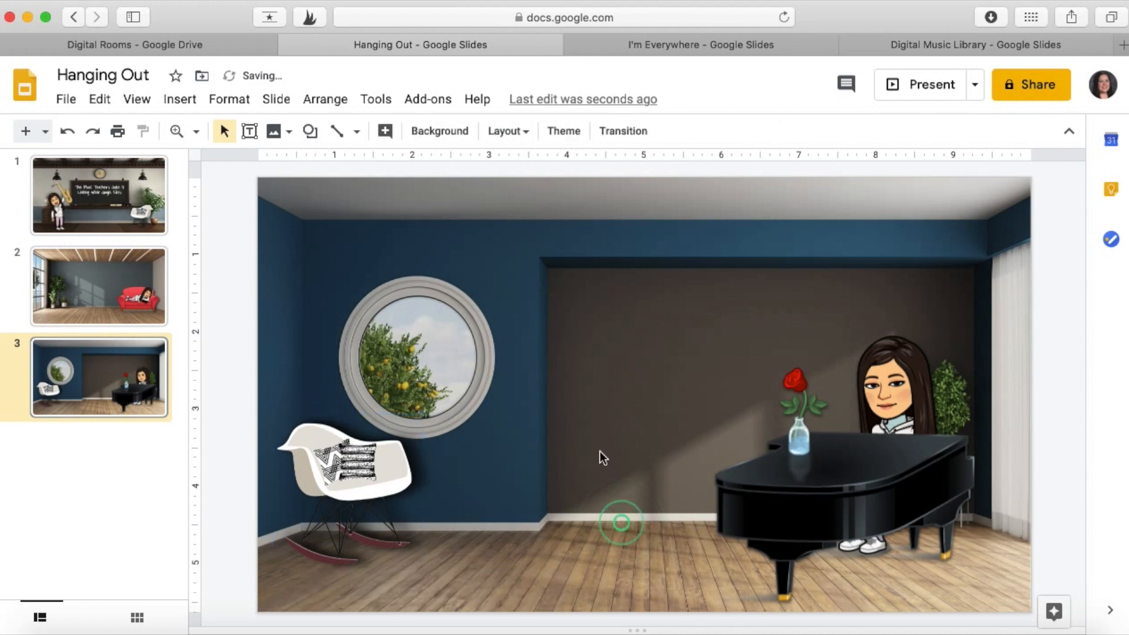
{"action": "left_click", "coordinate": [99, 195]}
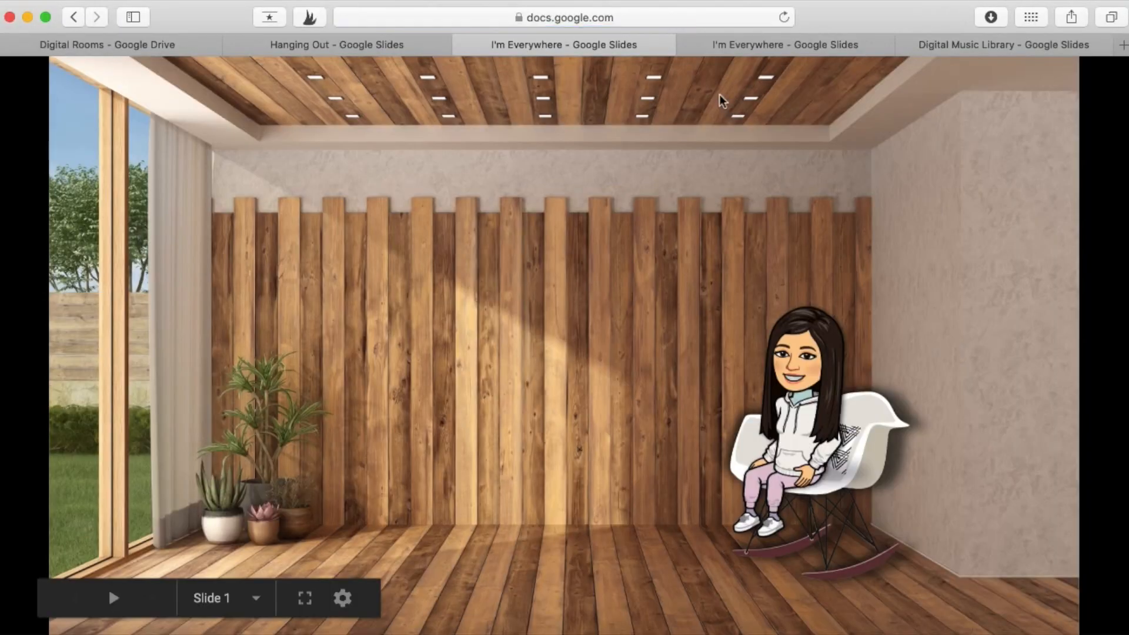
{"action": "left_click", "coordinate": [336, 44]}
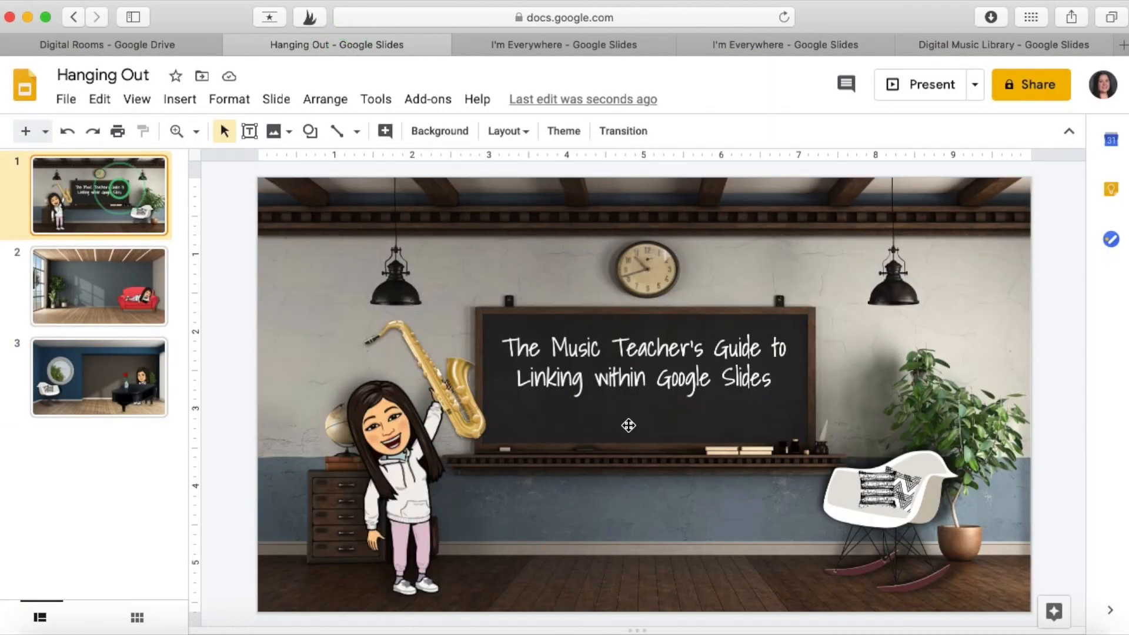
{"action": "mouse_move", "coordinate": [756, 142]}
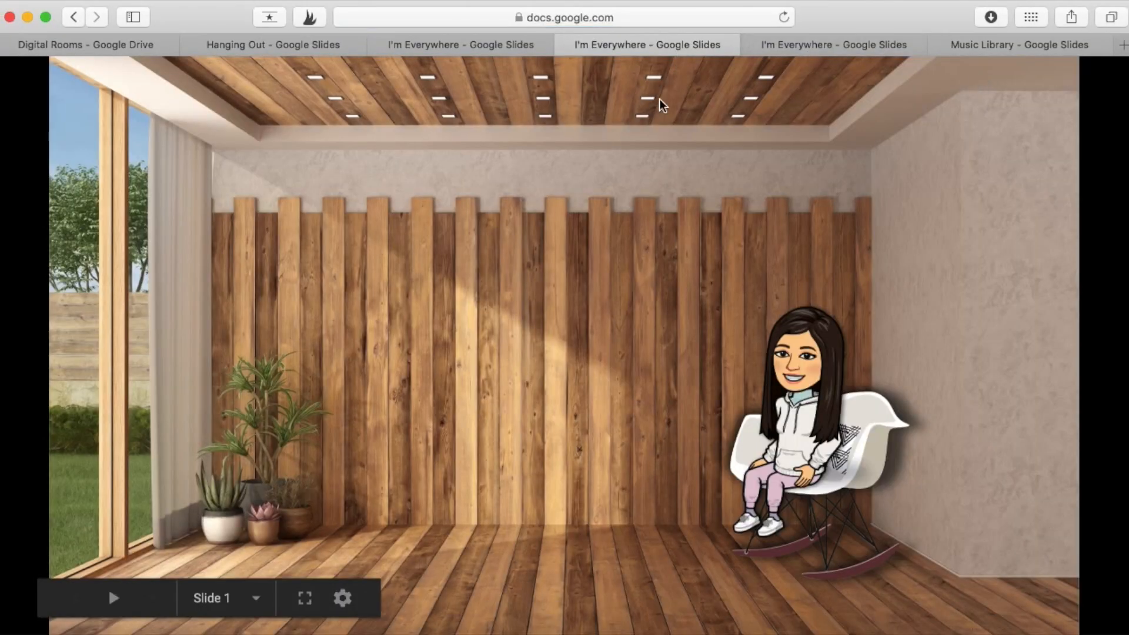
{"action": "left_click", "coordinate": [565, 45]}
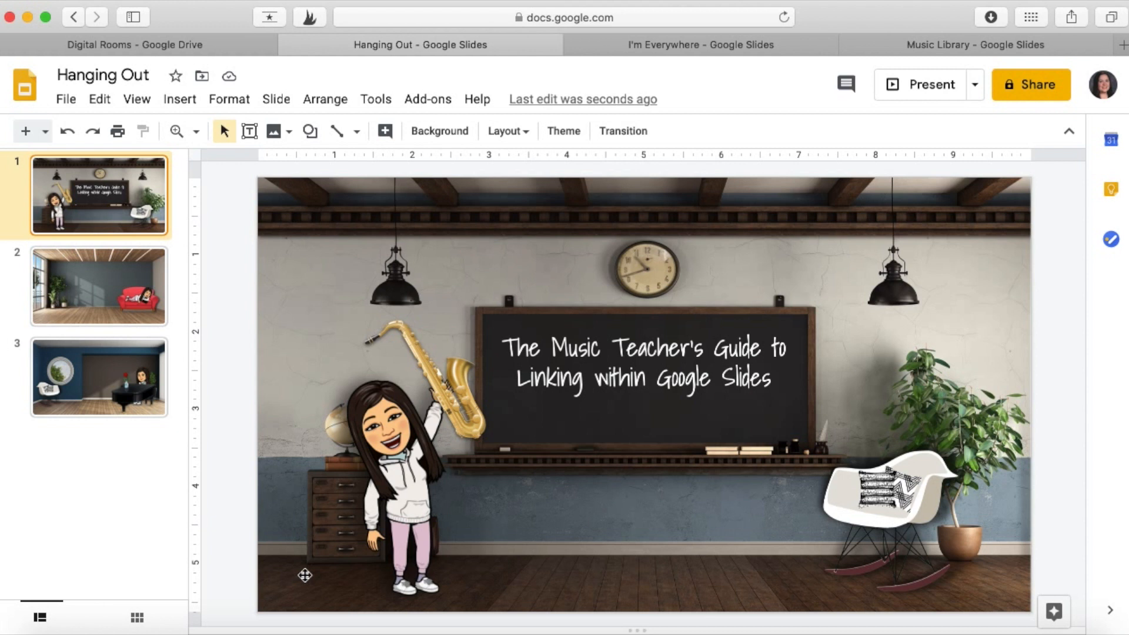
{"action": "mouse_move", "coordinate": [223, 204]}
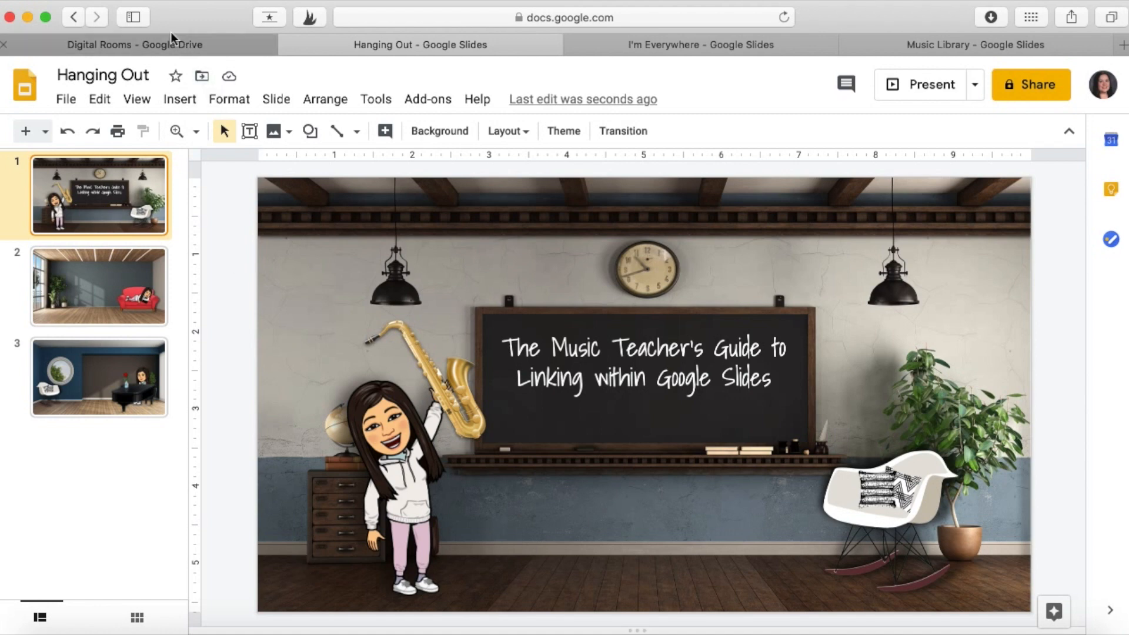
Visit the Digital Rooms Drive tab, then return to the published I'm Everywhere deck
{"action": "left_click", "coordinate": [133, 44]}
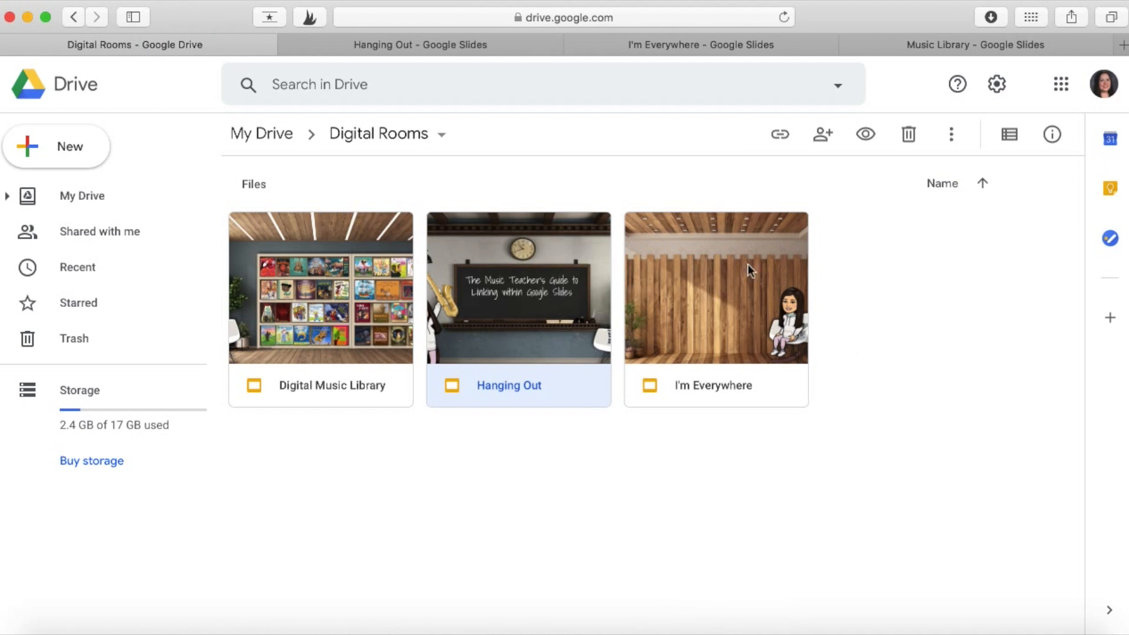
{"action": "mouse_move", "coordinate": [752, 137]}
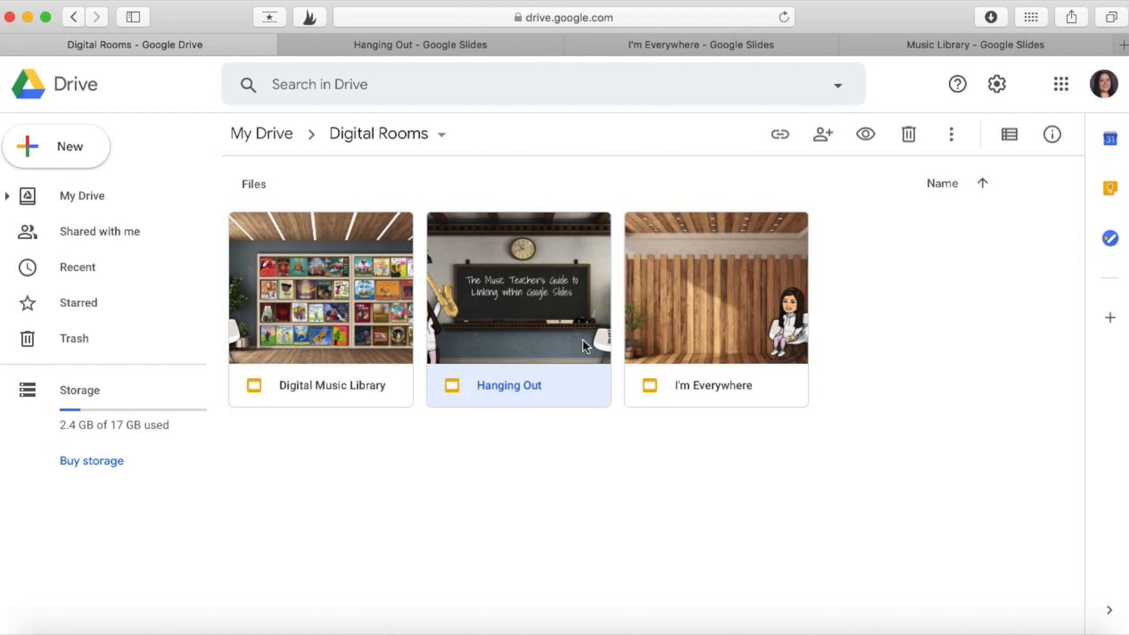
{"action": "mouse_move", "coordinate": [420, 45]}
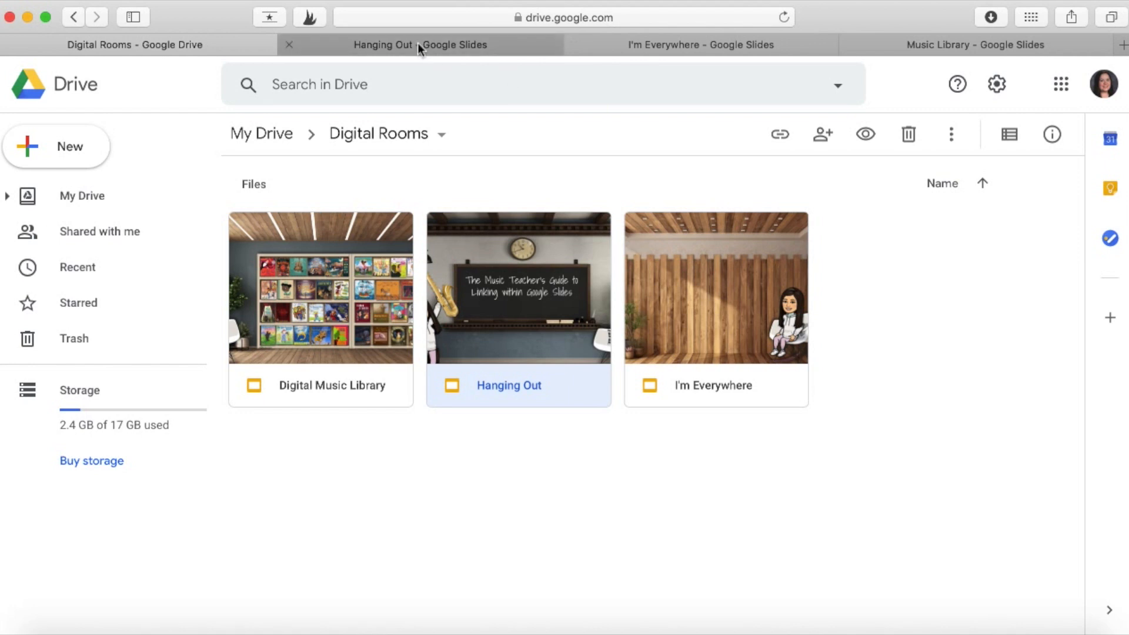
{"action": "left_click", "coordinate": [699, 45]}
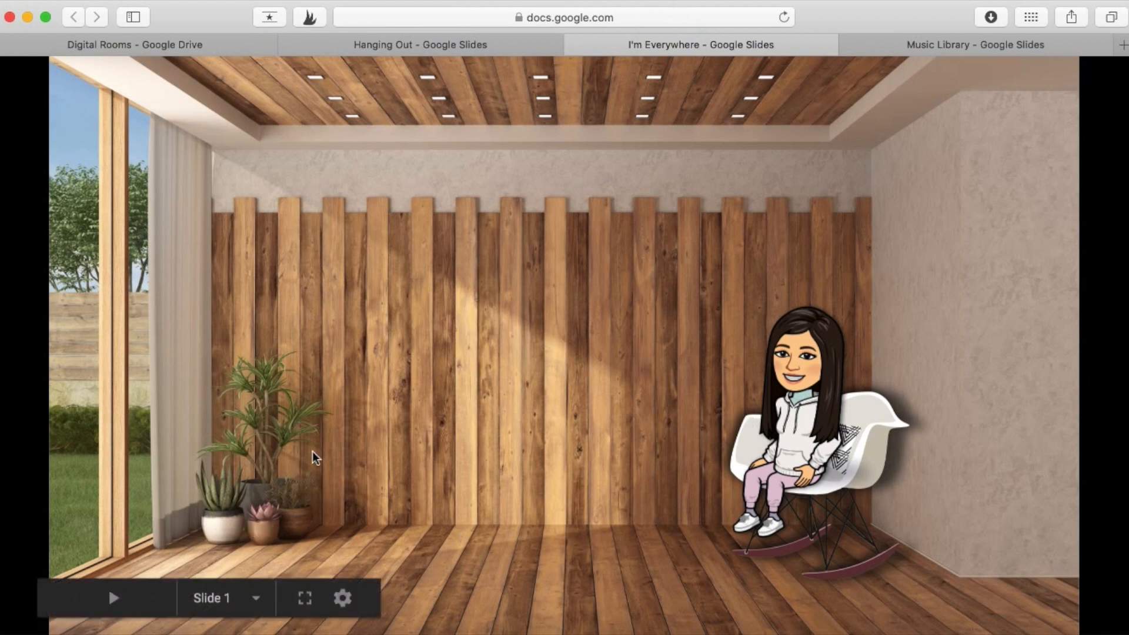
Leave the published view for the editable I'm Everywhere presentation tab
{"action": "left_click", "coordinate": [396, 417]}
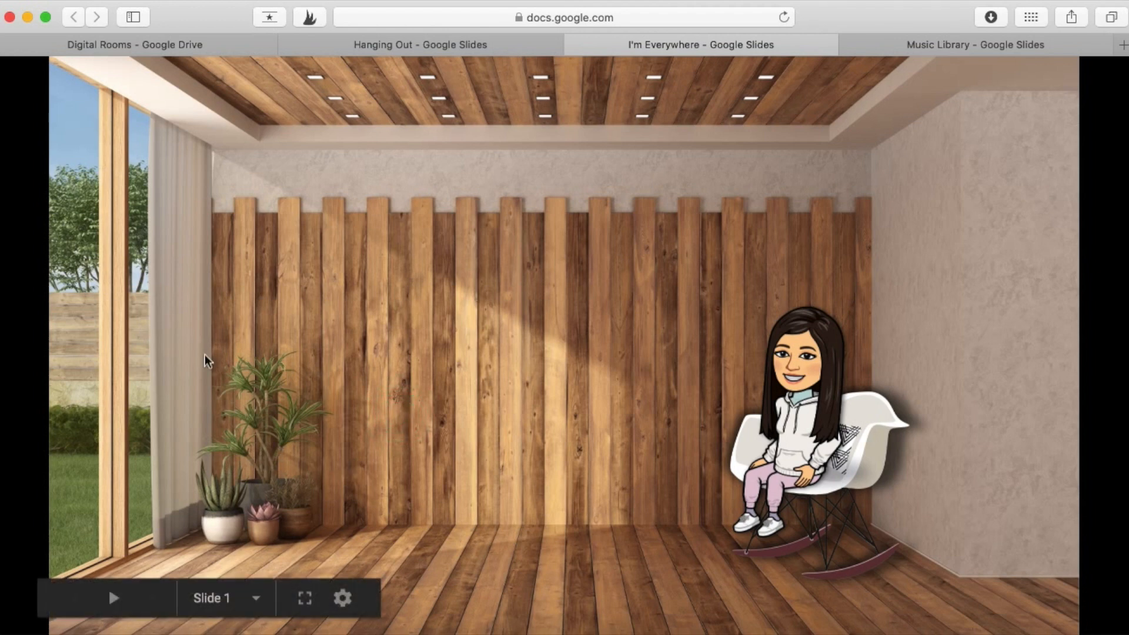
{"action": "mouse_move", "coordinate": [434, 404]}
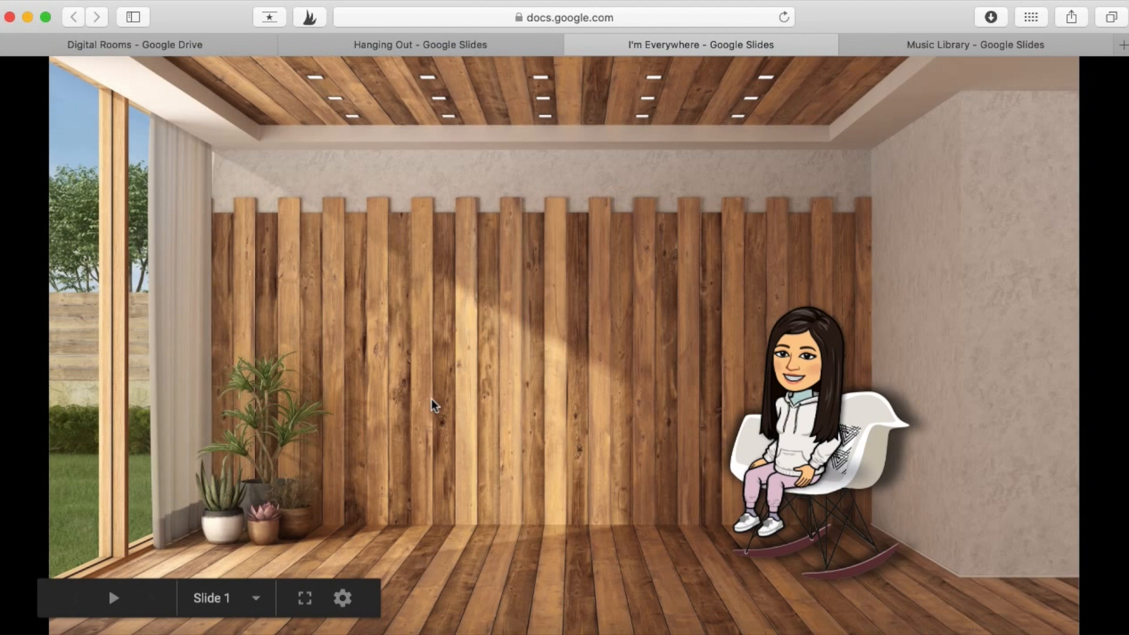
{"action": "mouse_move", "coordinate": [603, 62]}
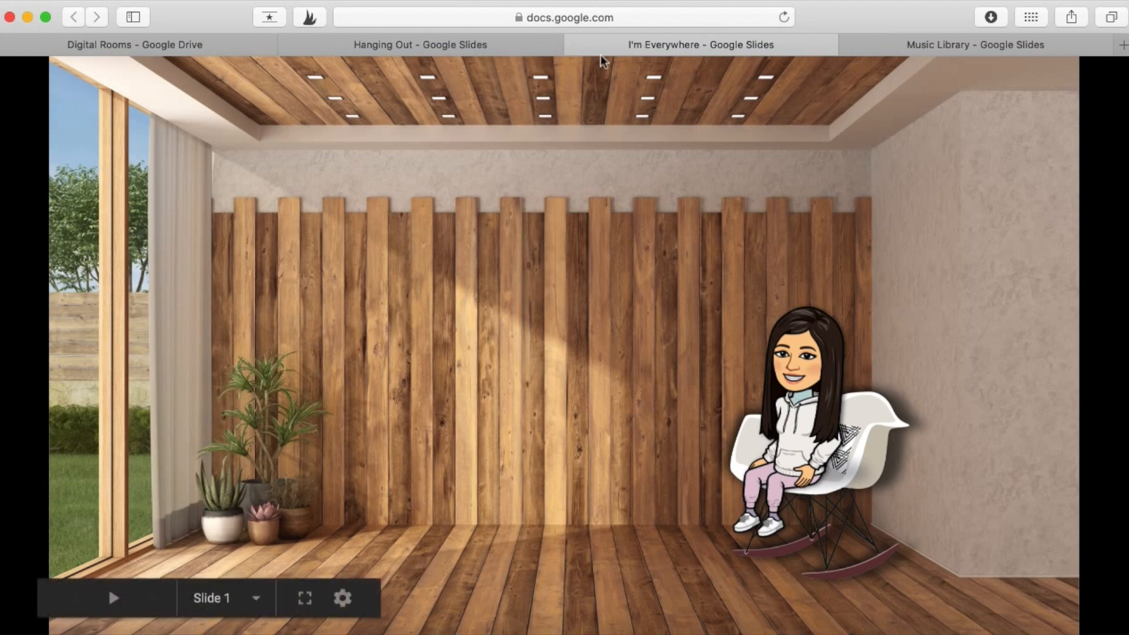
{"action": "mouse_move", "coordinate": [558, 34]}
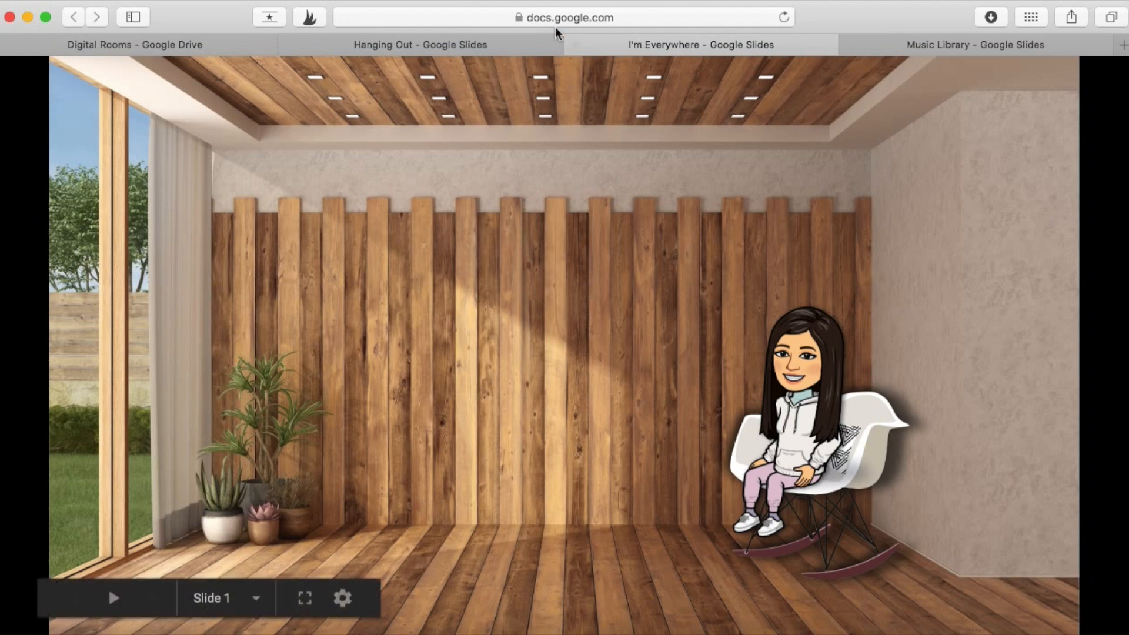
{"action": "left_click", "coordinate": [144, 44]}
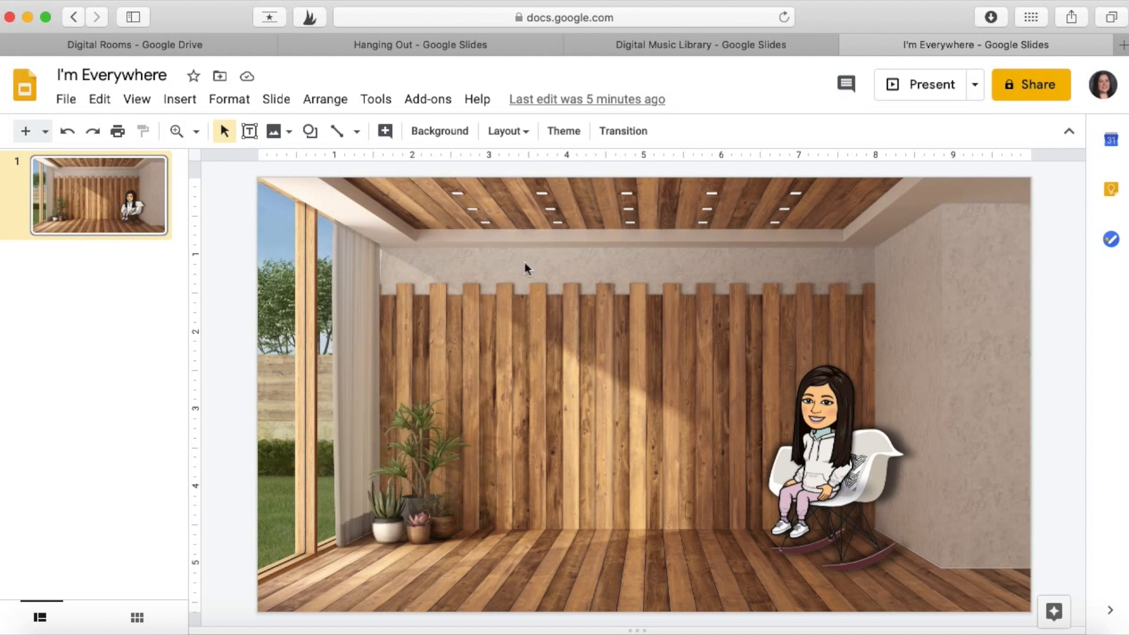
Draw a rectangle over the potted plants on the I'm Everywhere slide
{"action": "left_click", "coordinate": [311, 132]}
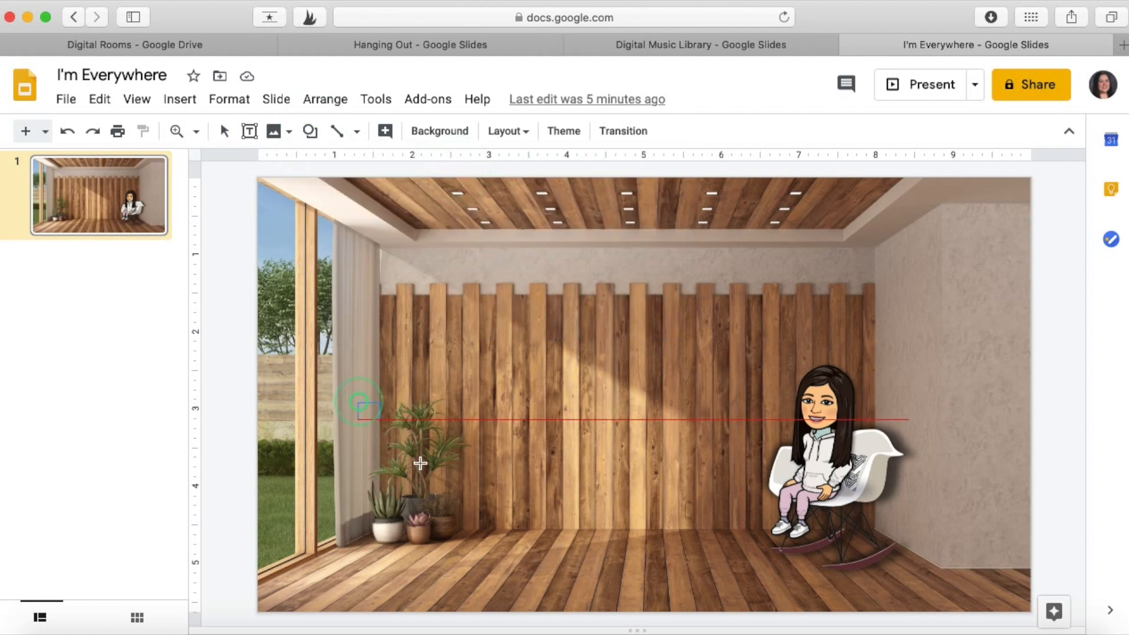
{"action": "left_click_drag", "start_coordinate": [358, 402], "coordinate": [500, 561]}
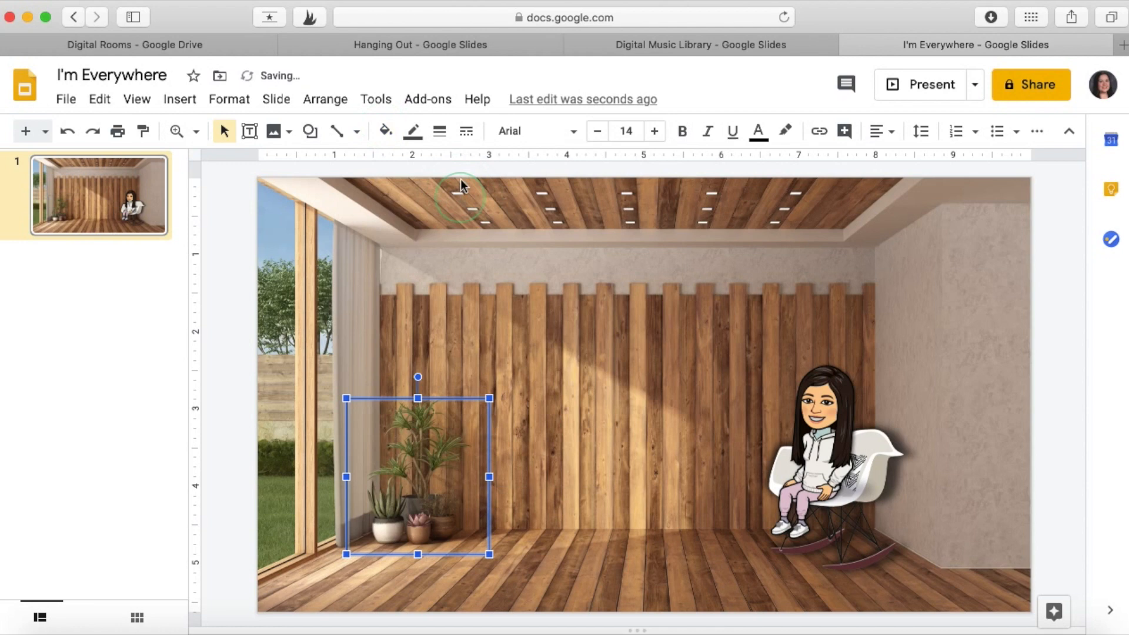
{"action": "left_click", "coordinate": [413, 131]}
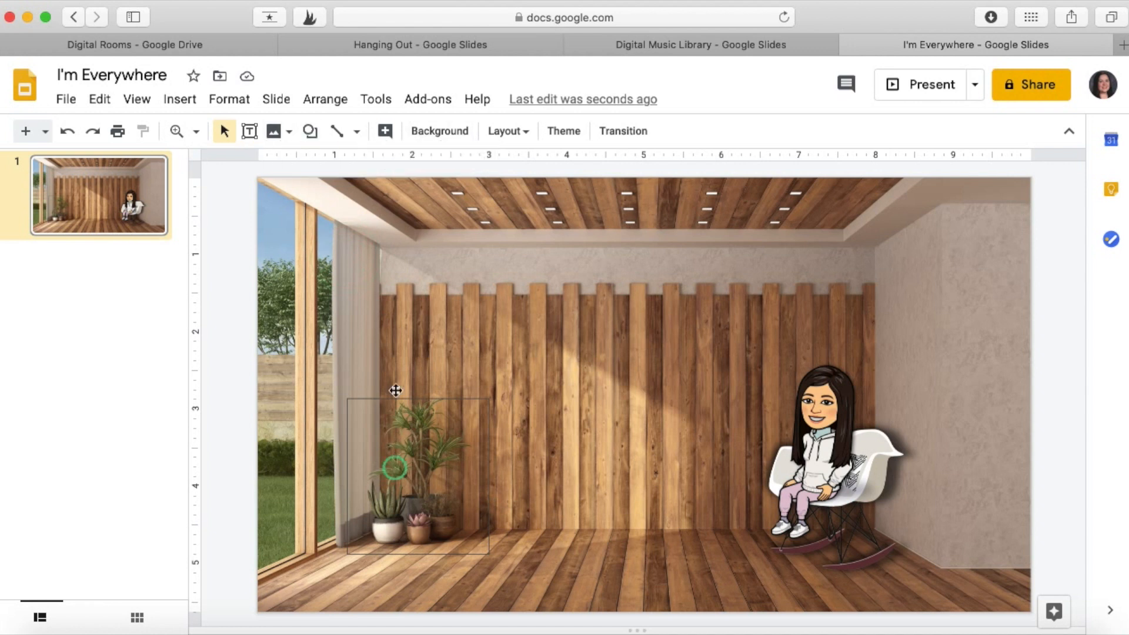
Set the plant rectangle's border color to Transparent, then go to Hanging Out
{"action": "left_click", "coordinate": [413, 131]}
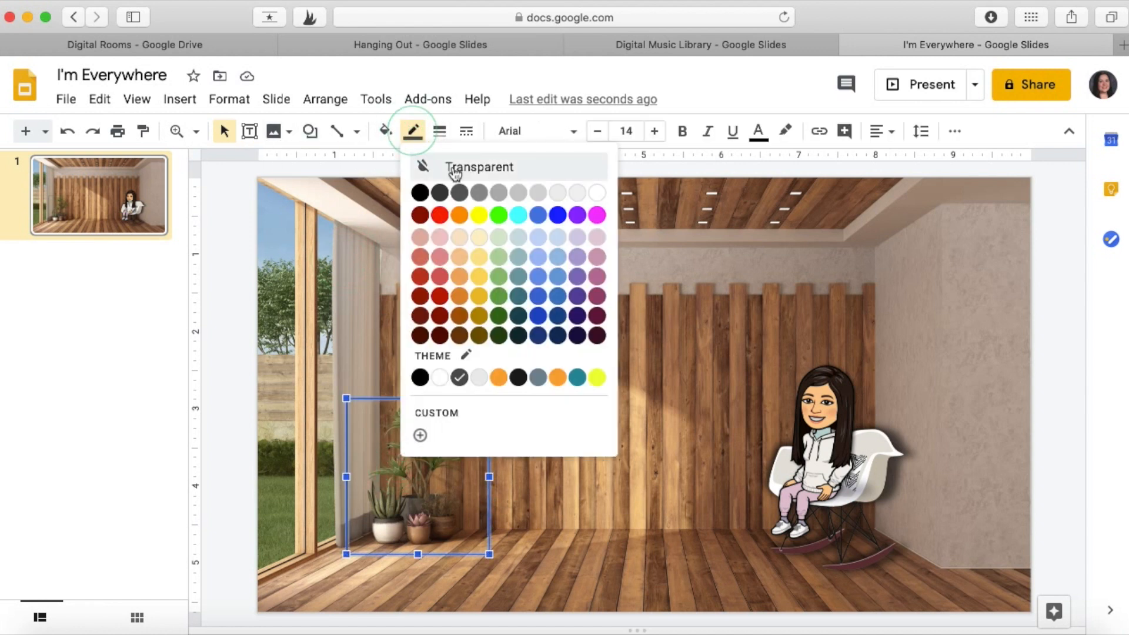
{"action": "left_click", "coordinate": [479, 167]}
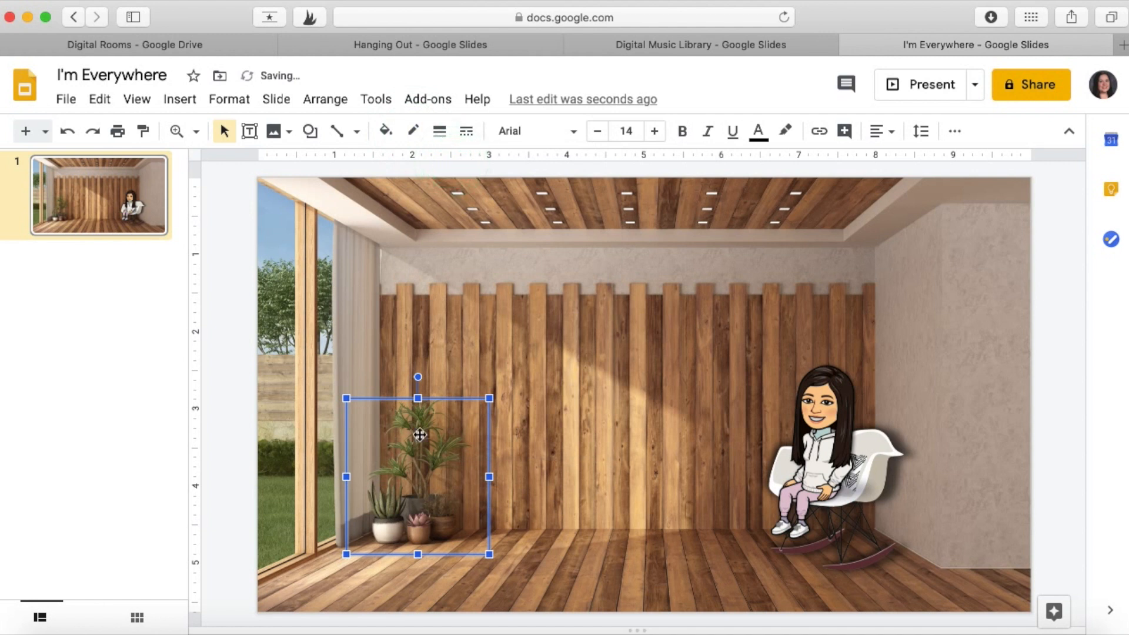
{"action": "left_click", "coordinate": [709, 342]}
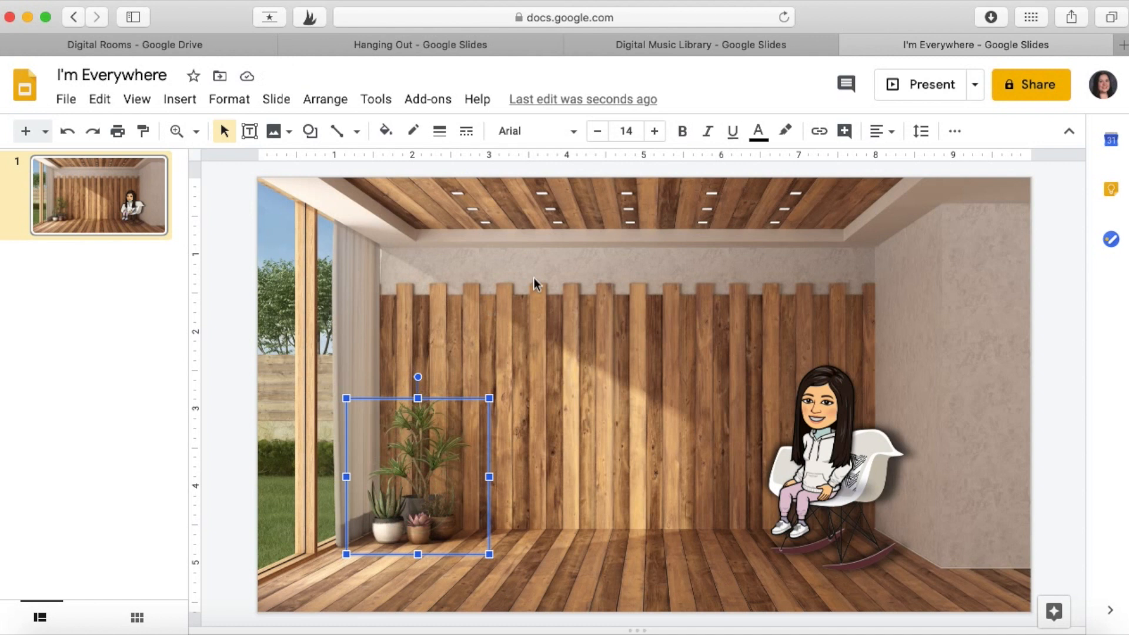
{"action": "mouse_move", "coordinate": [819, 131]}
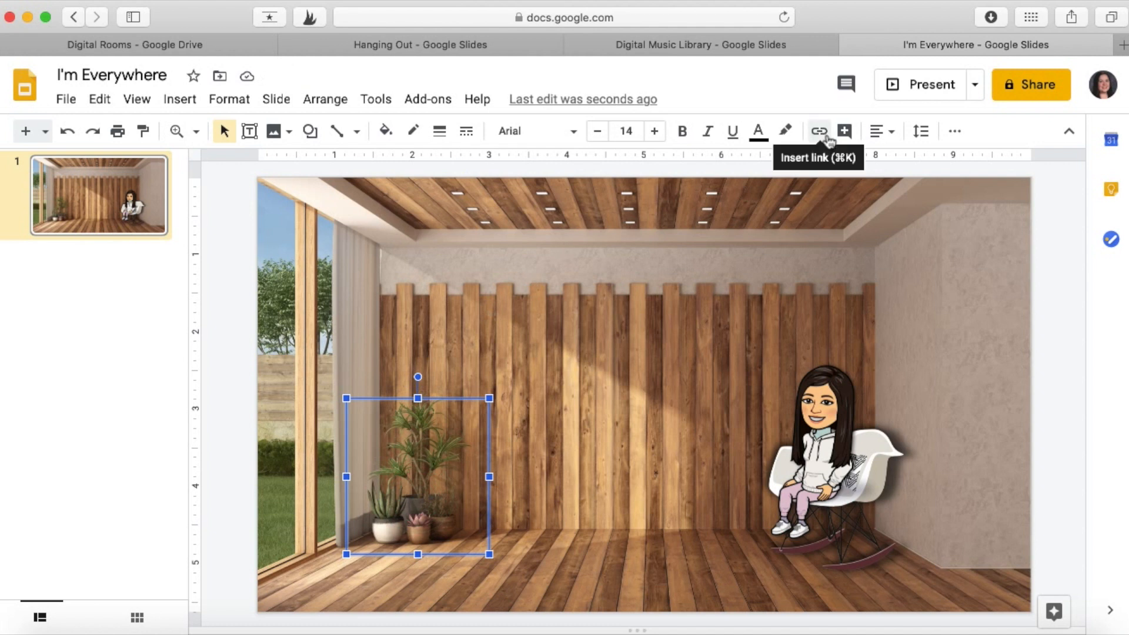
{"action": "mouse_move", "coordinate": [753, 430]}
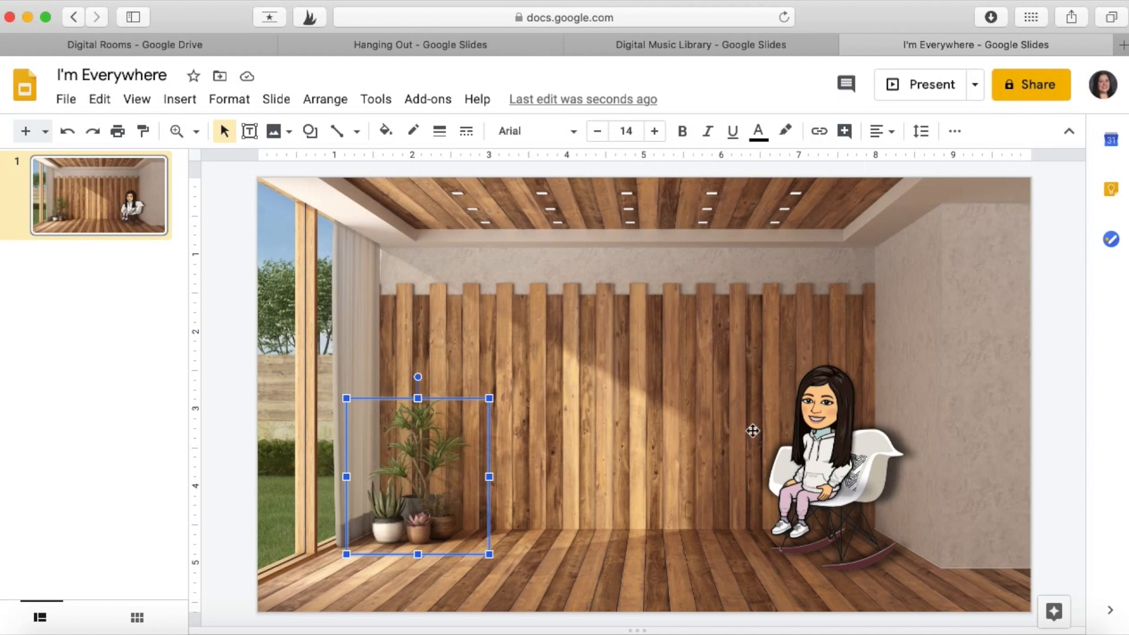
{"action": "mouse_move", "coordinate": [753, 430]}
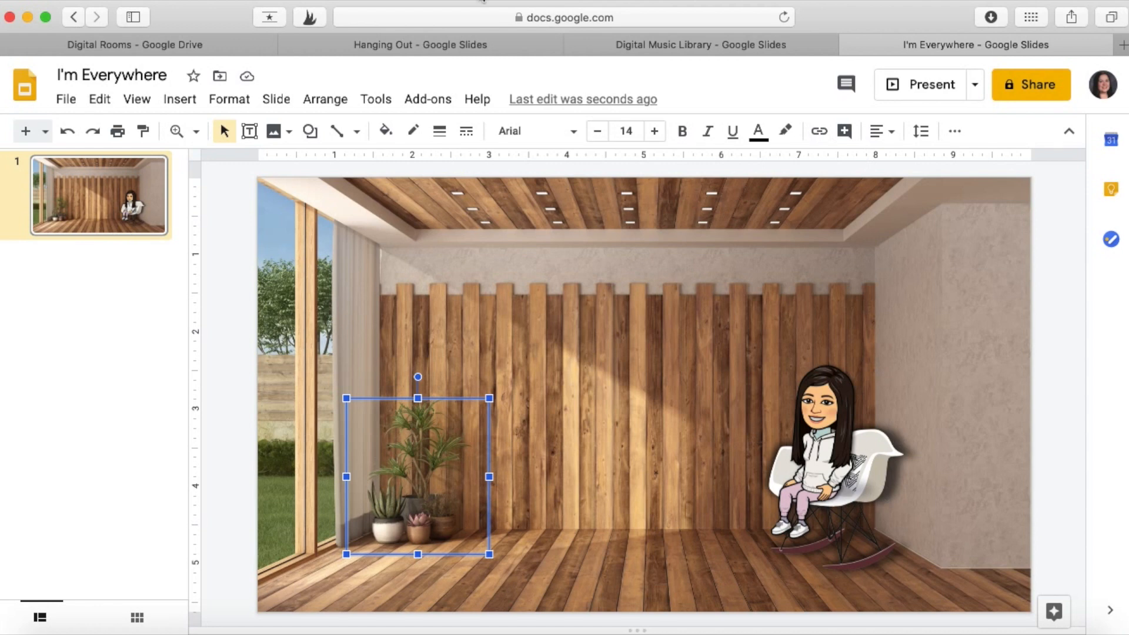
{"action": "left_click", "coordinate": [420, 45]}
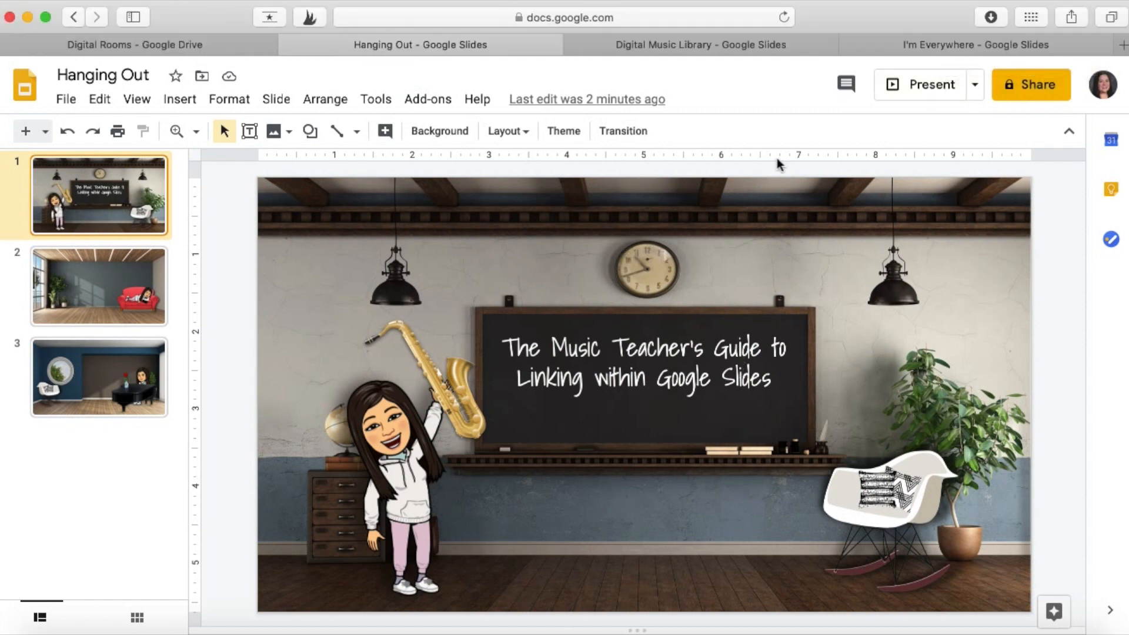
Open the Digital Music Library presentation from the Digital Rooms Drive folder
{"action": "left_click", "coordinate": [974, 44]}
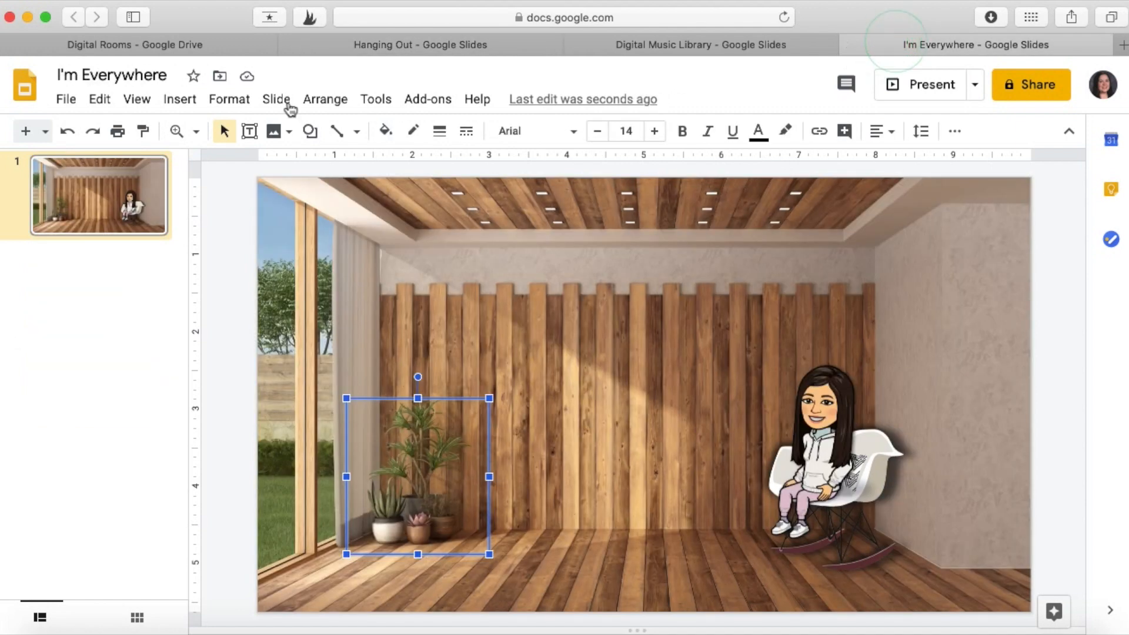
{"action": "left_click", "coordinate": [135, 44]}
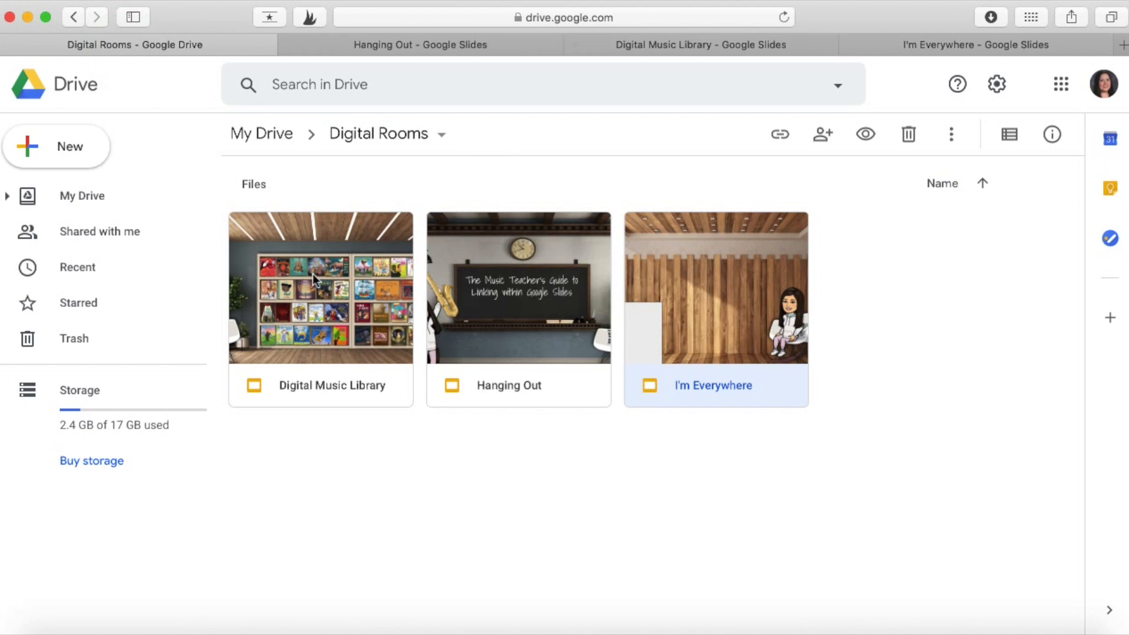
{"action": "double_click", "coordinate": [320, 288]}
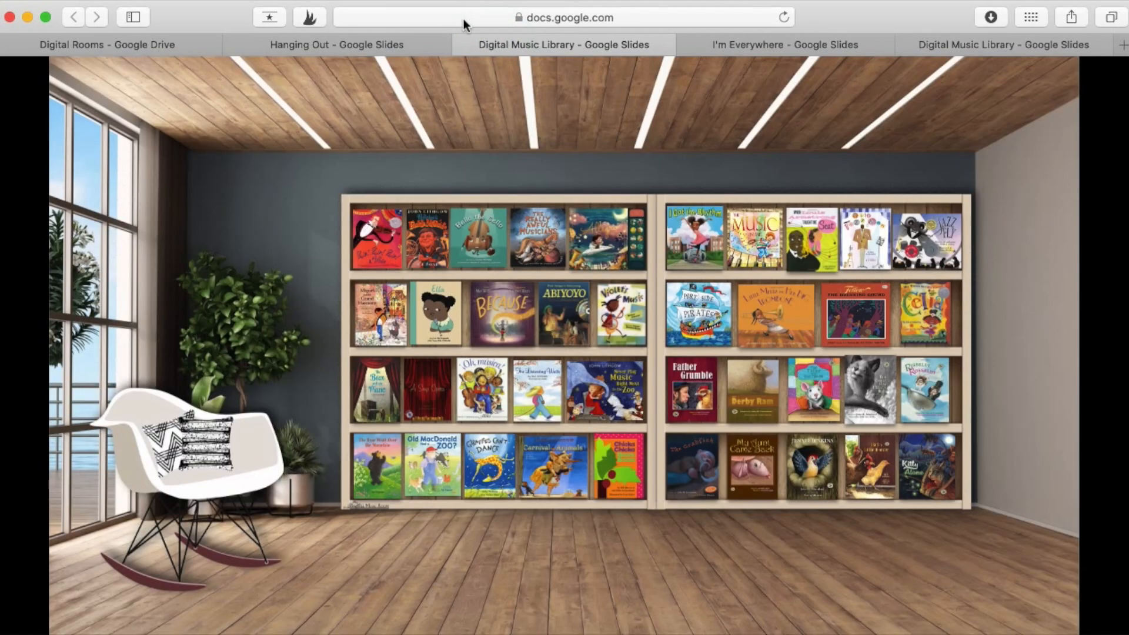
Copy the Digital Music Library web address and select I'm Everywhere's plant rectangle
{"action": "left_click", "coordinate": [561, 17]}
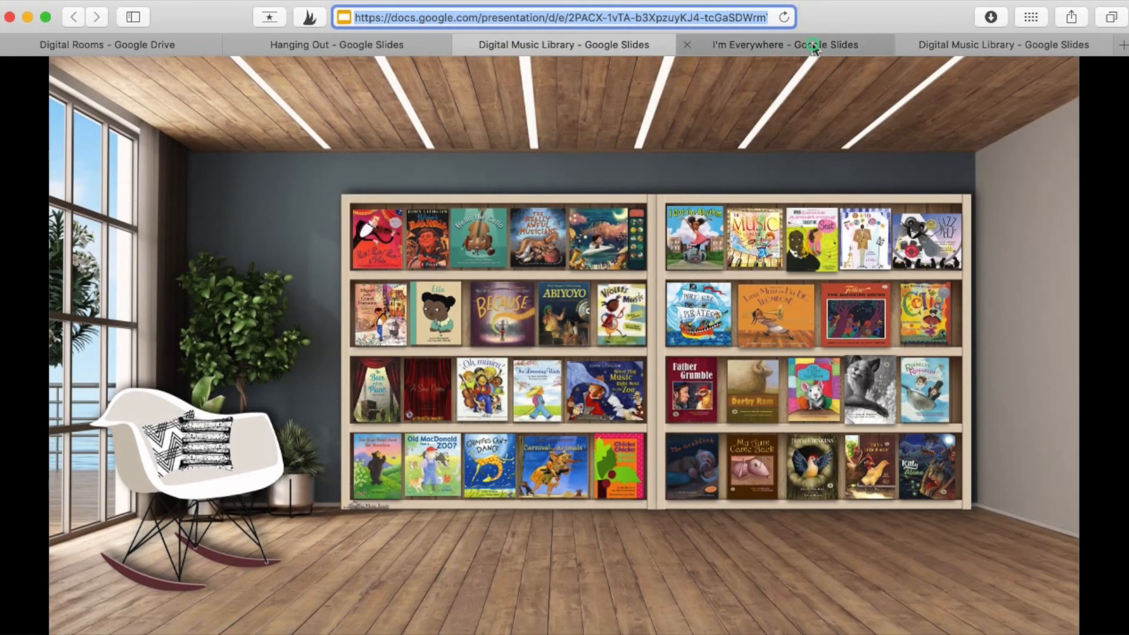
{"action": "left_click", "coordinate": [784, 45]}
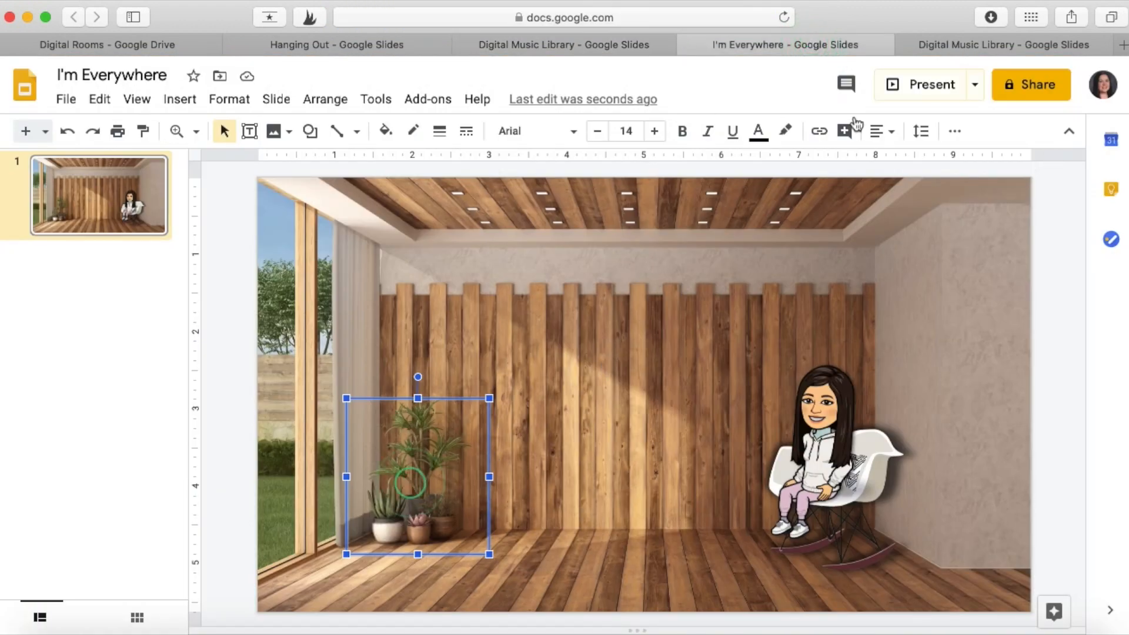
{"action": "left_click", "coordinate": [819, 131]}
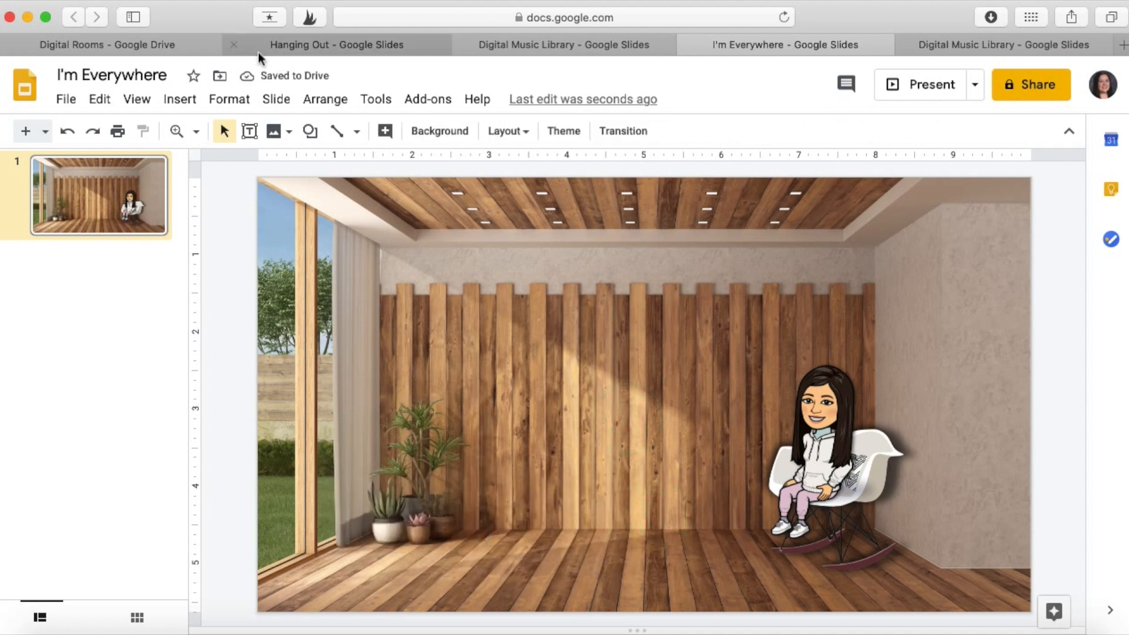
Switch to the browser tab showing the published I'm Everywhere presentation full-screen
{"action": "left_click", "coordinate": [336, 45]}
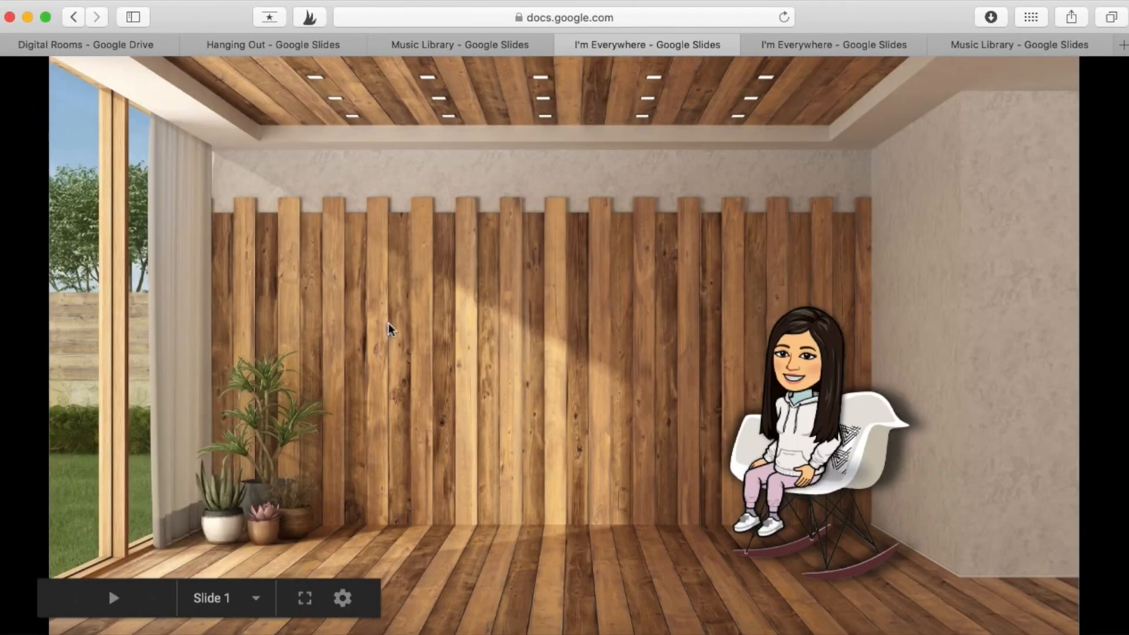
{"action": "mouse_move", "coordinate": [524, 457]}
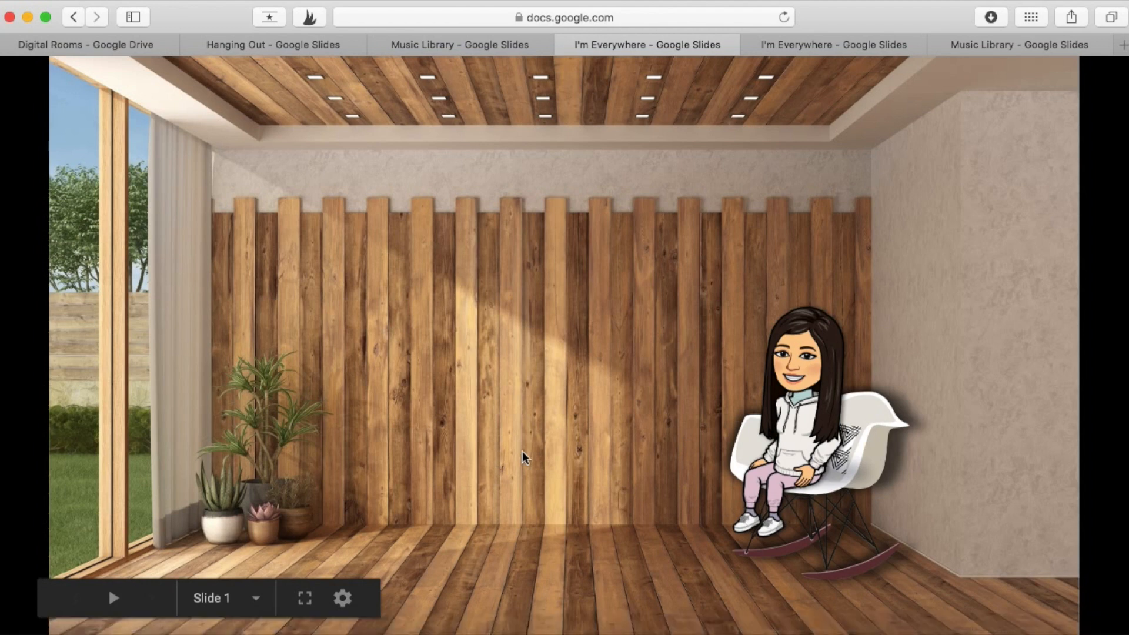